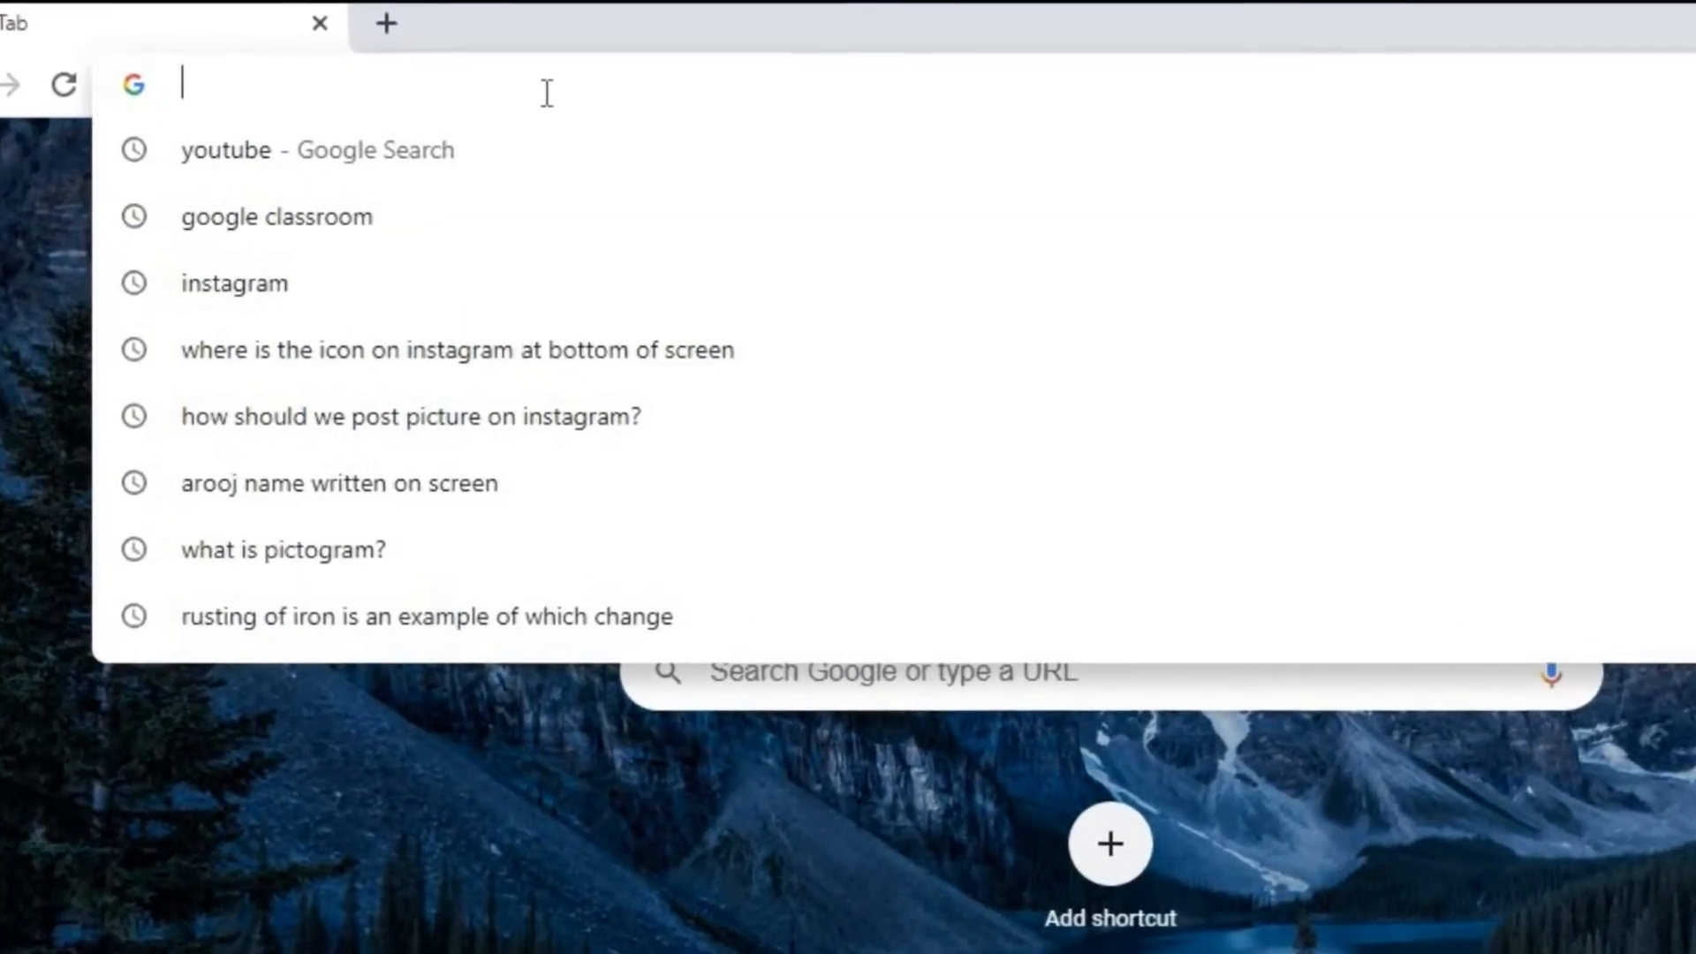
# Navigate the browser to python.org
pyautogui.write('python')
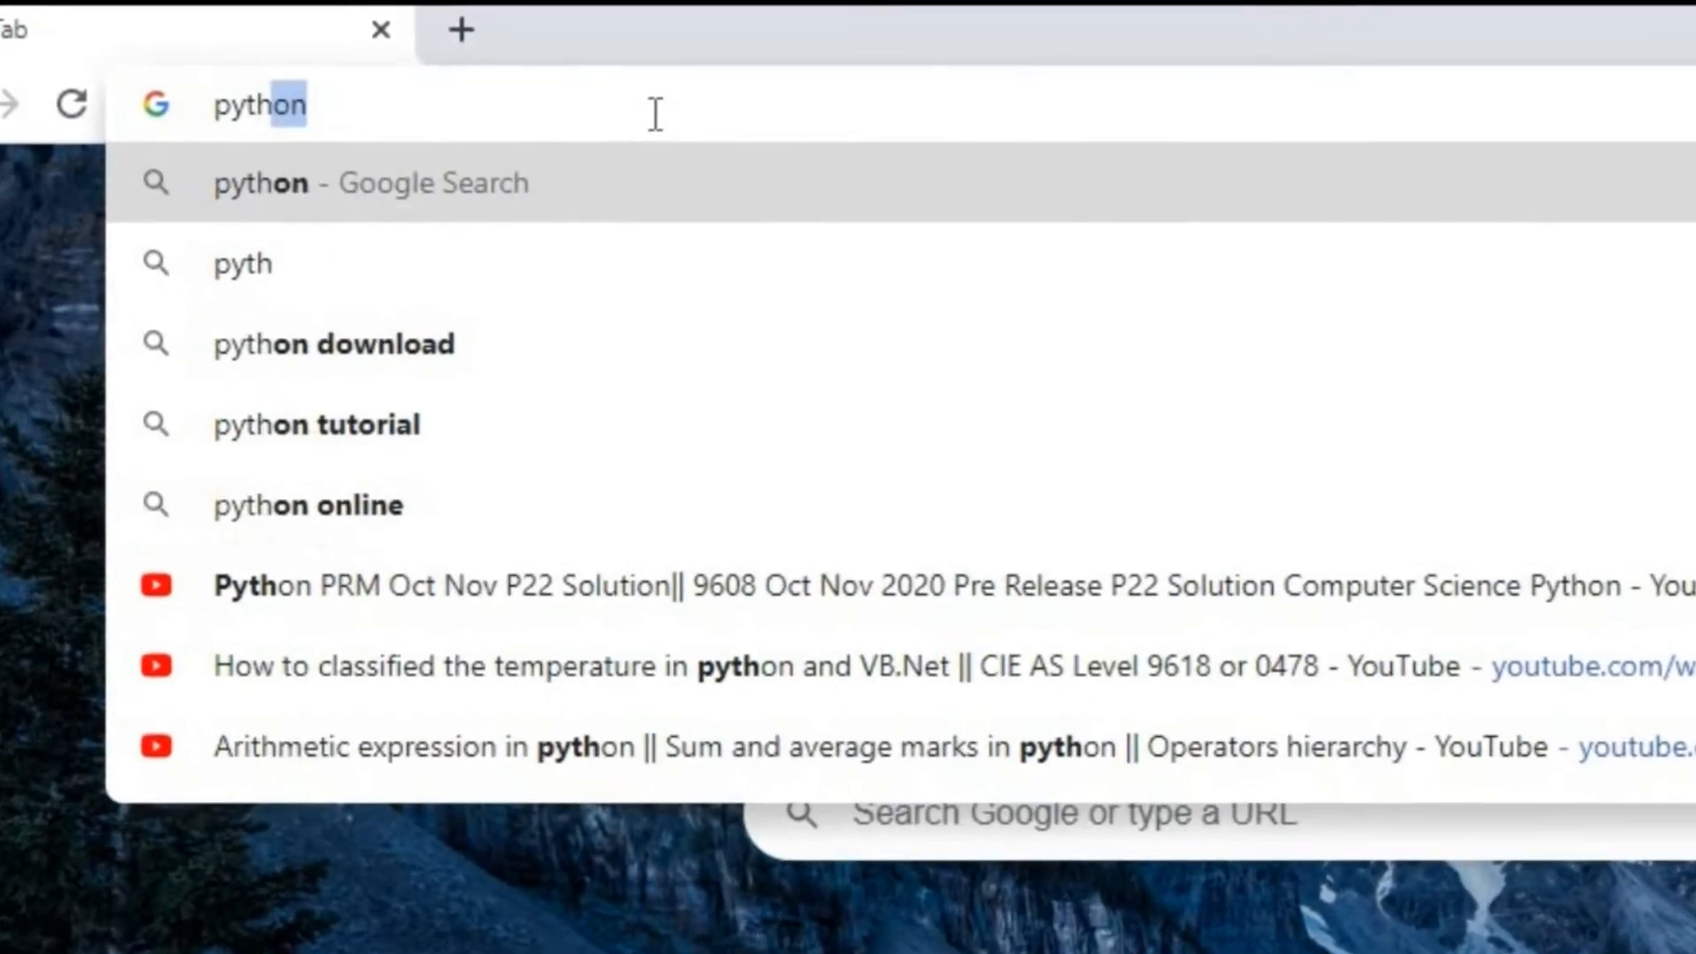
pyautogui.write('.org')
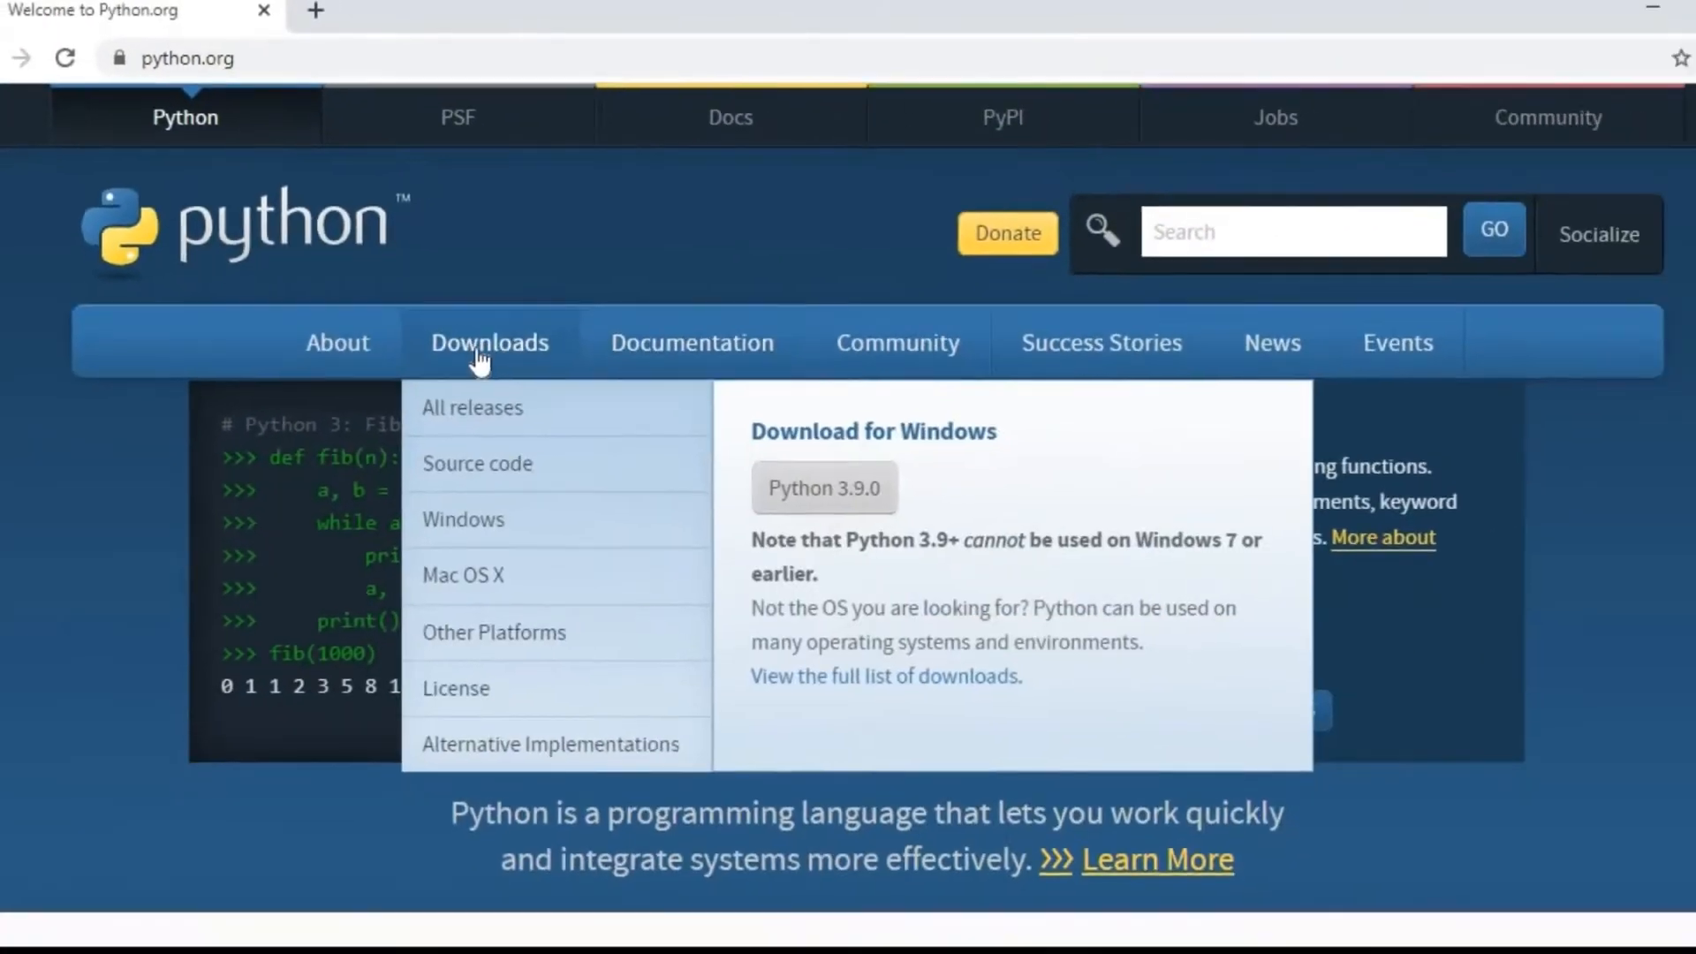
# Download the Python 3.9.0 Windows installer from the Downloads page
pyautogui.click(490, 343)
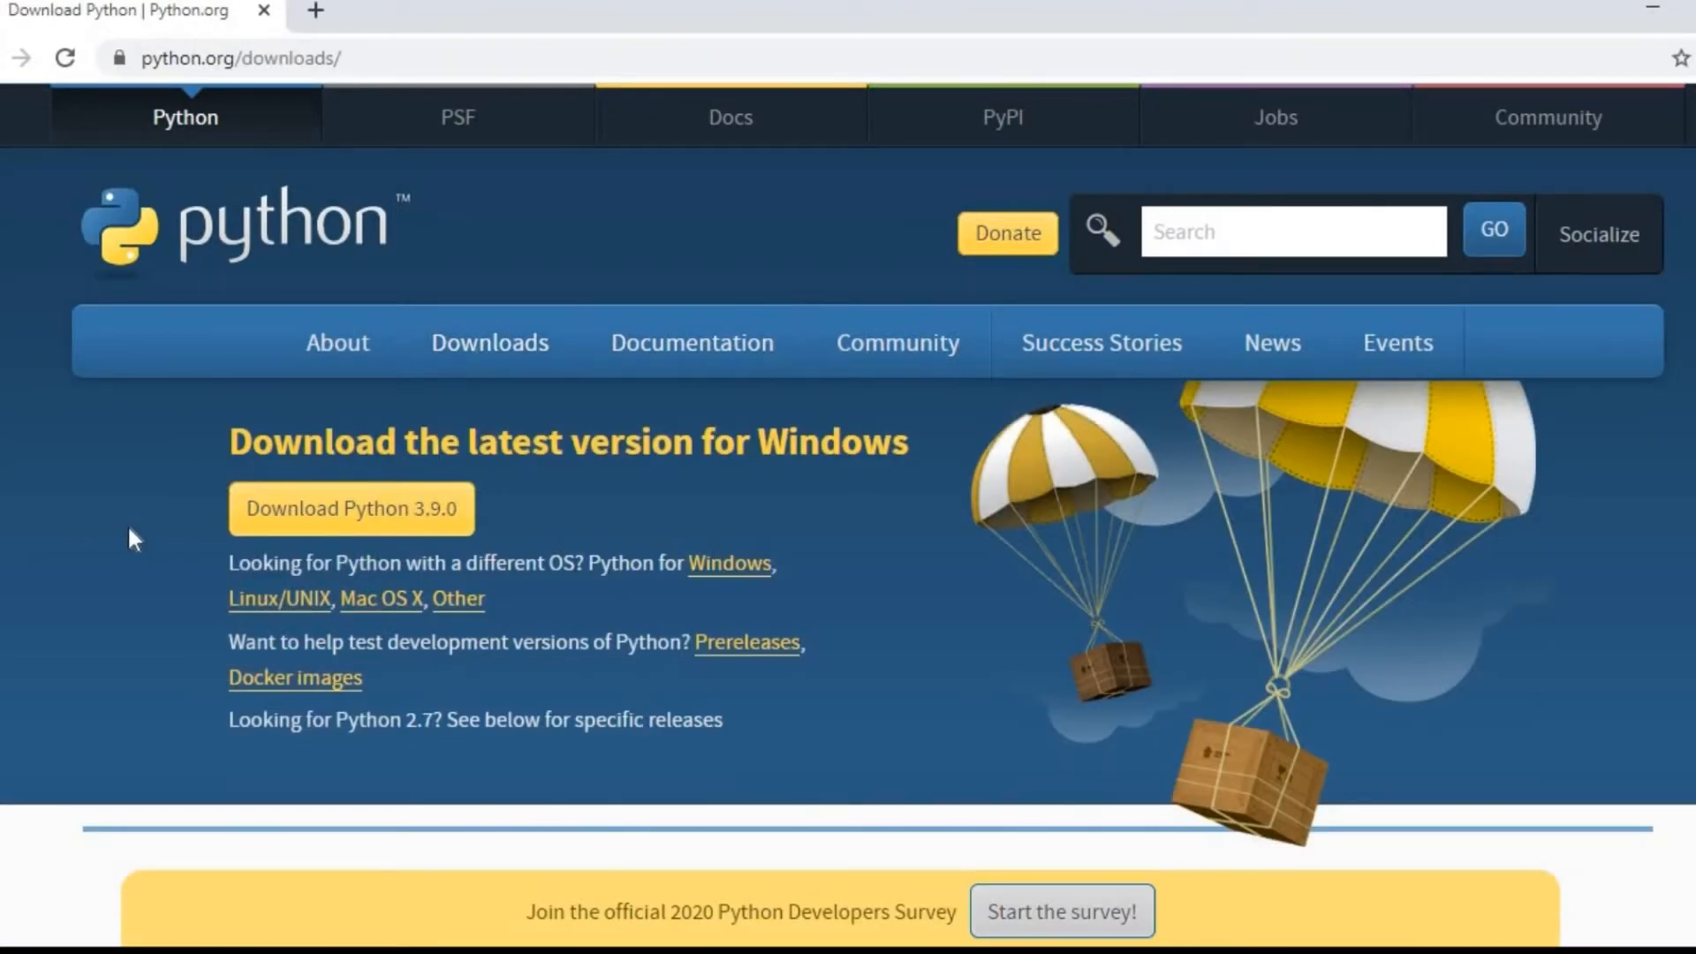
pyautogui.moveTo(259, 523)
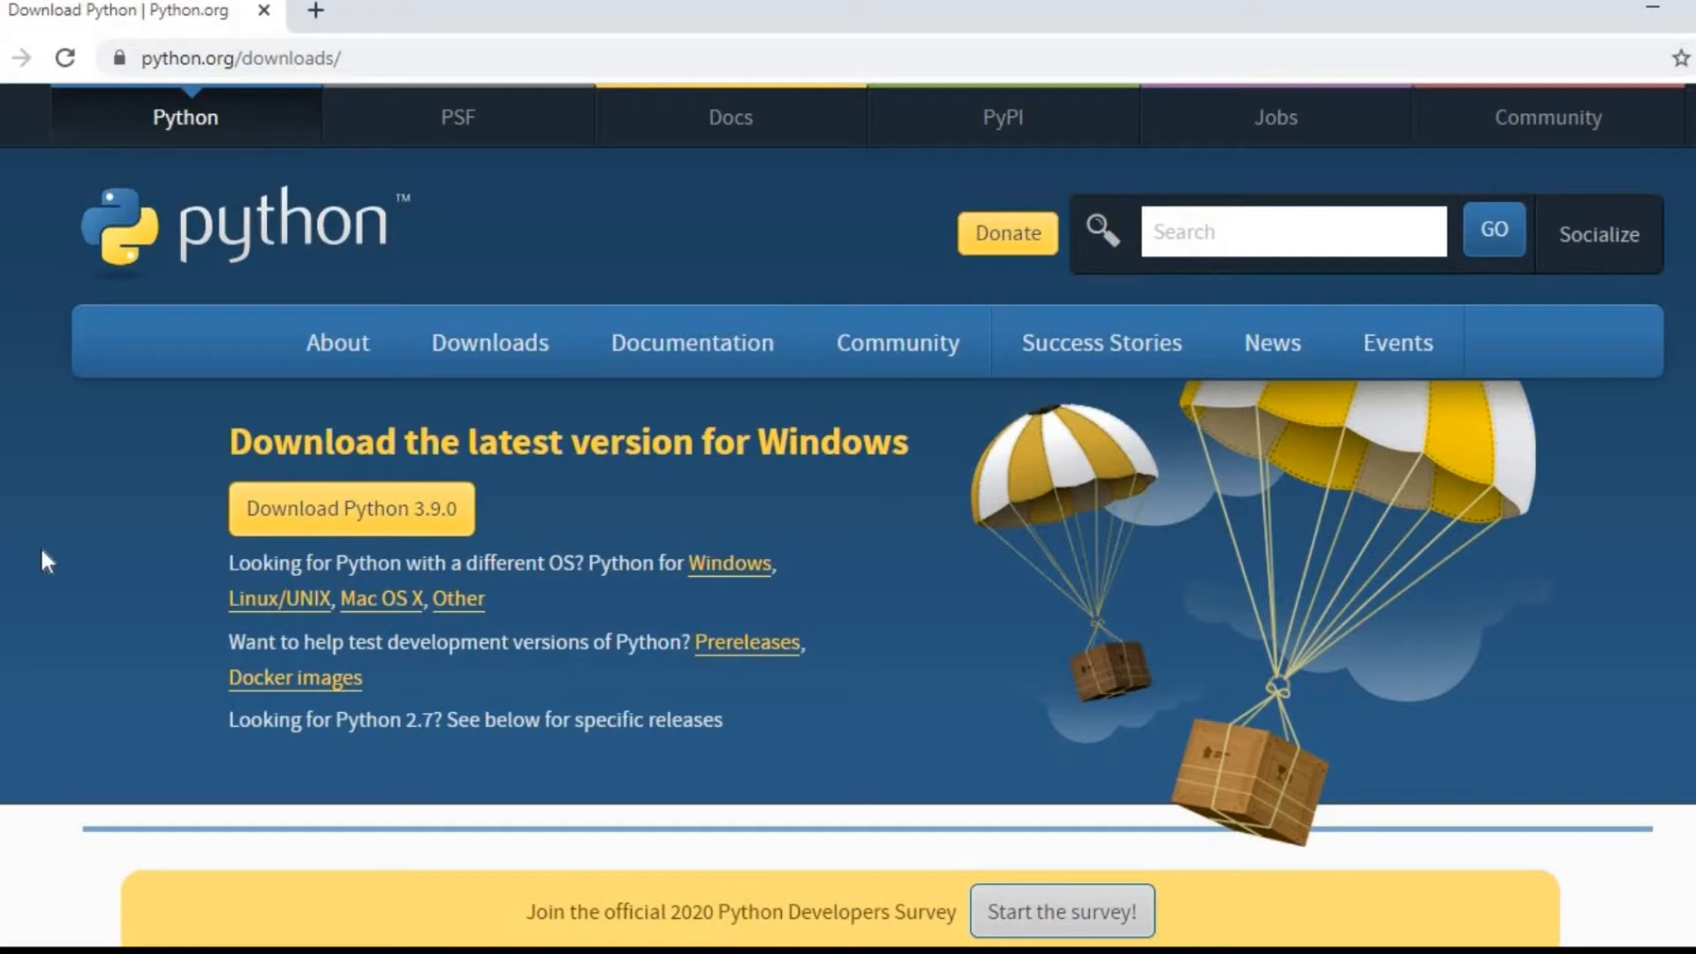
pyautogui.moveTo(489, 326)
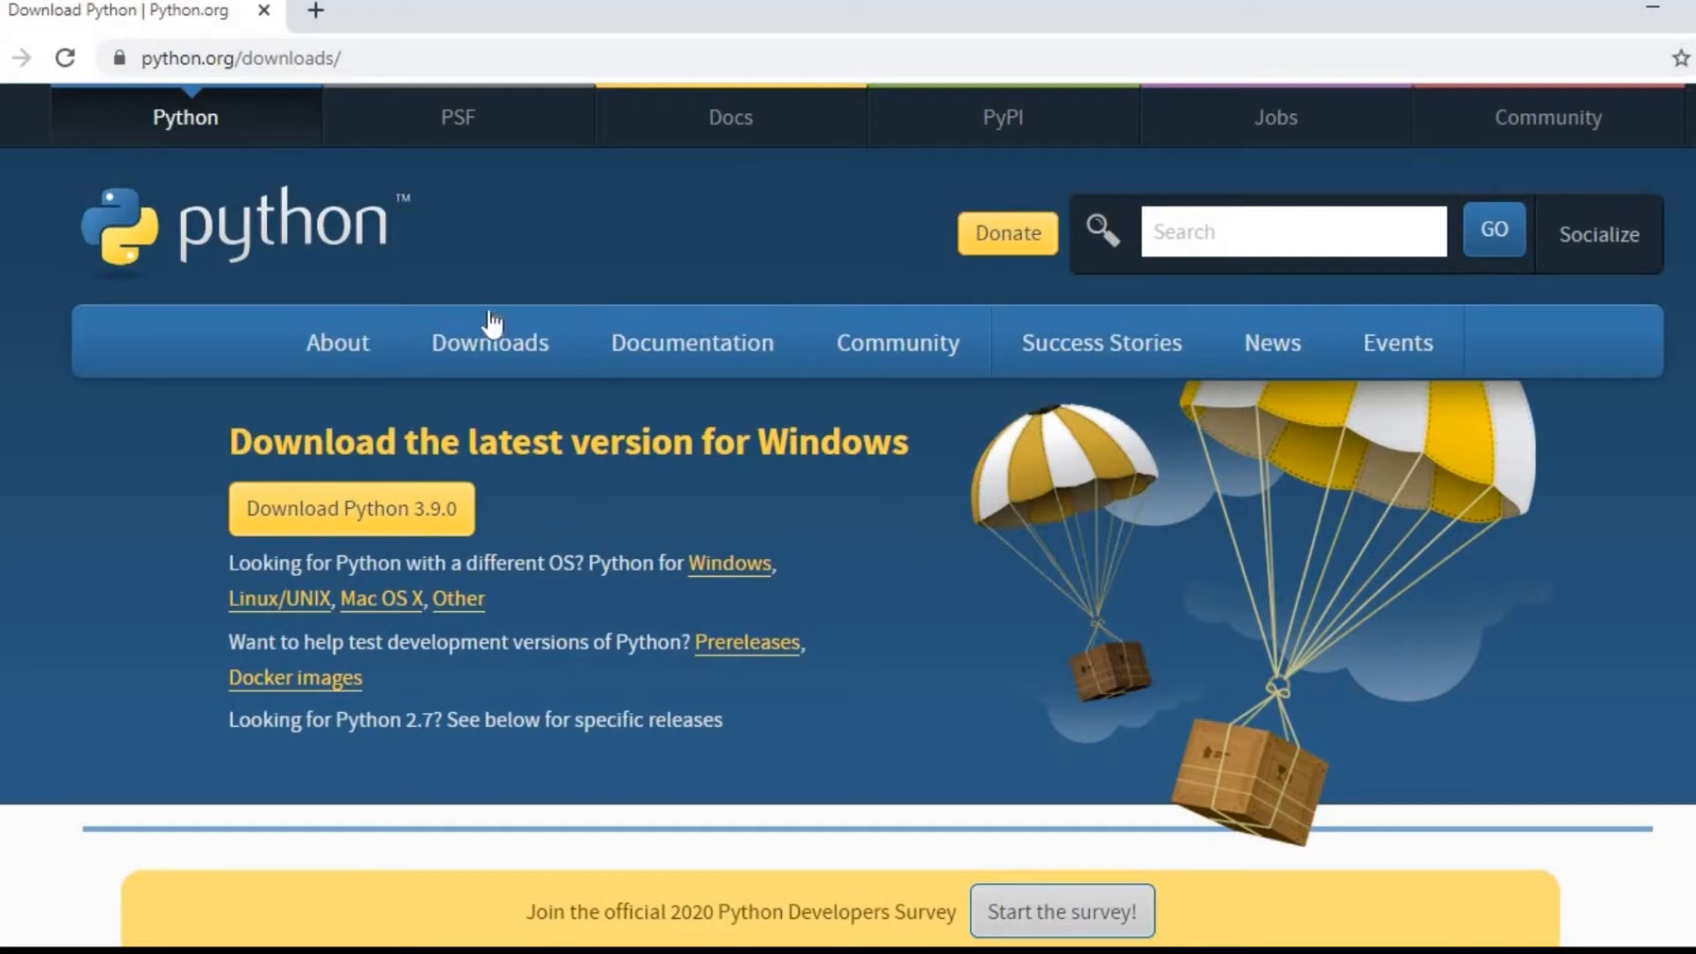
pyautogui.moveTo(85, 495)
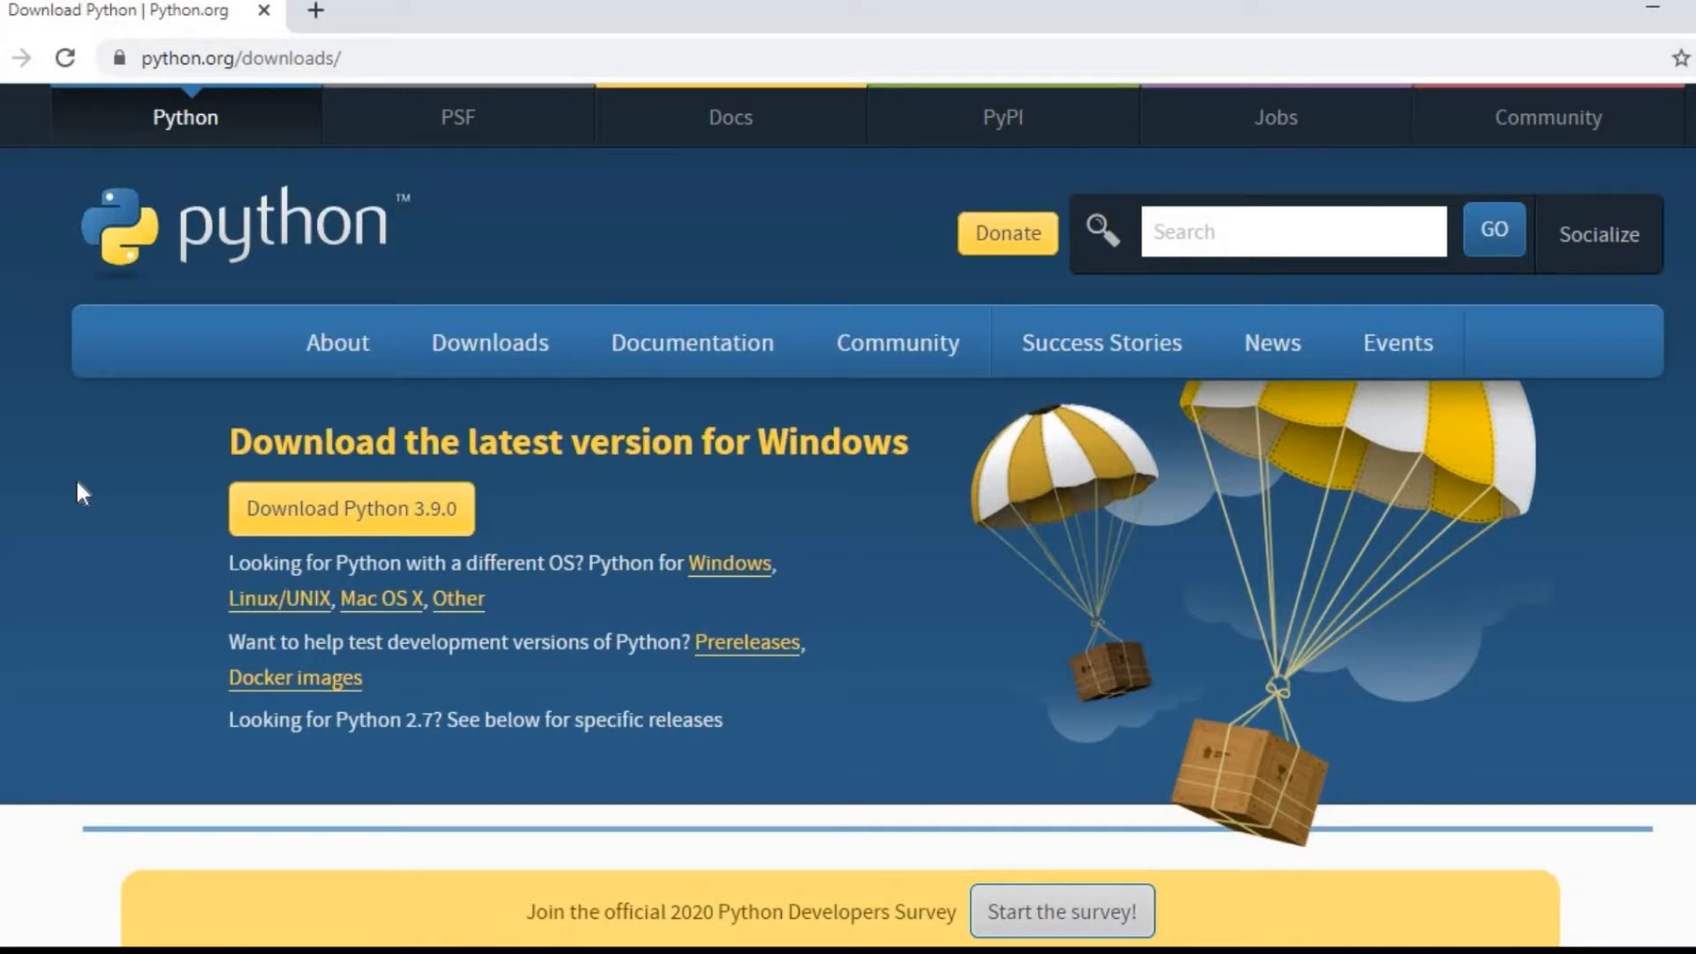
pyautogui.moveTo(259, 530)
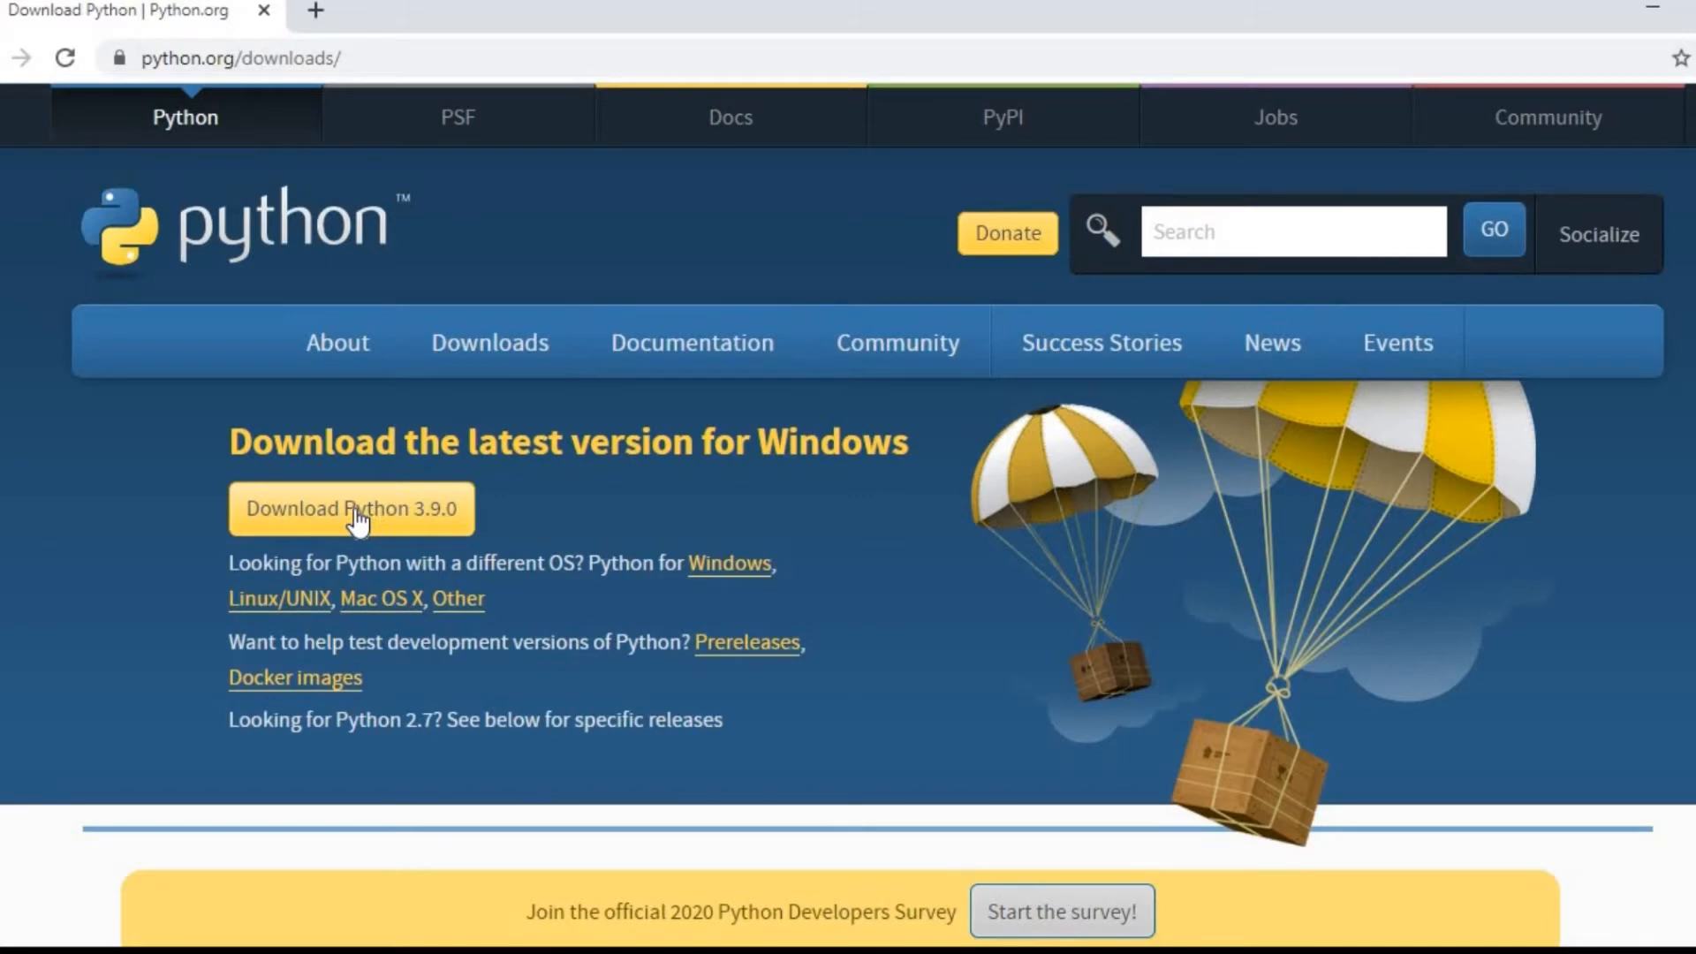
pyautogui.click(350, 509)
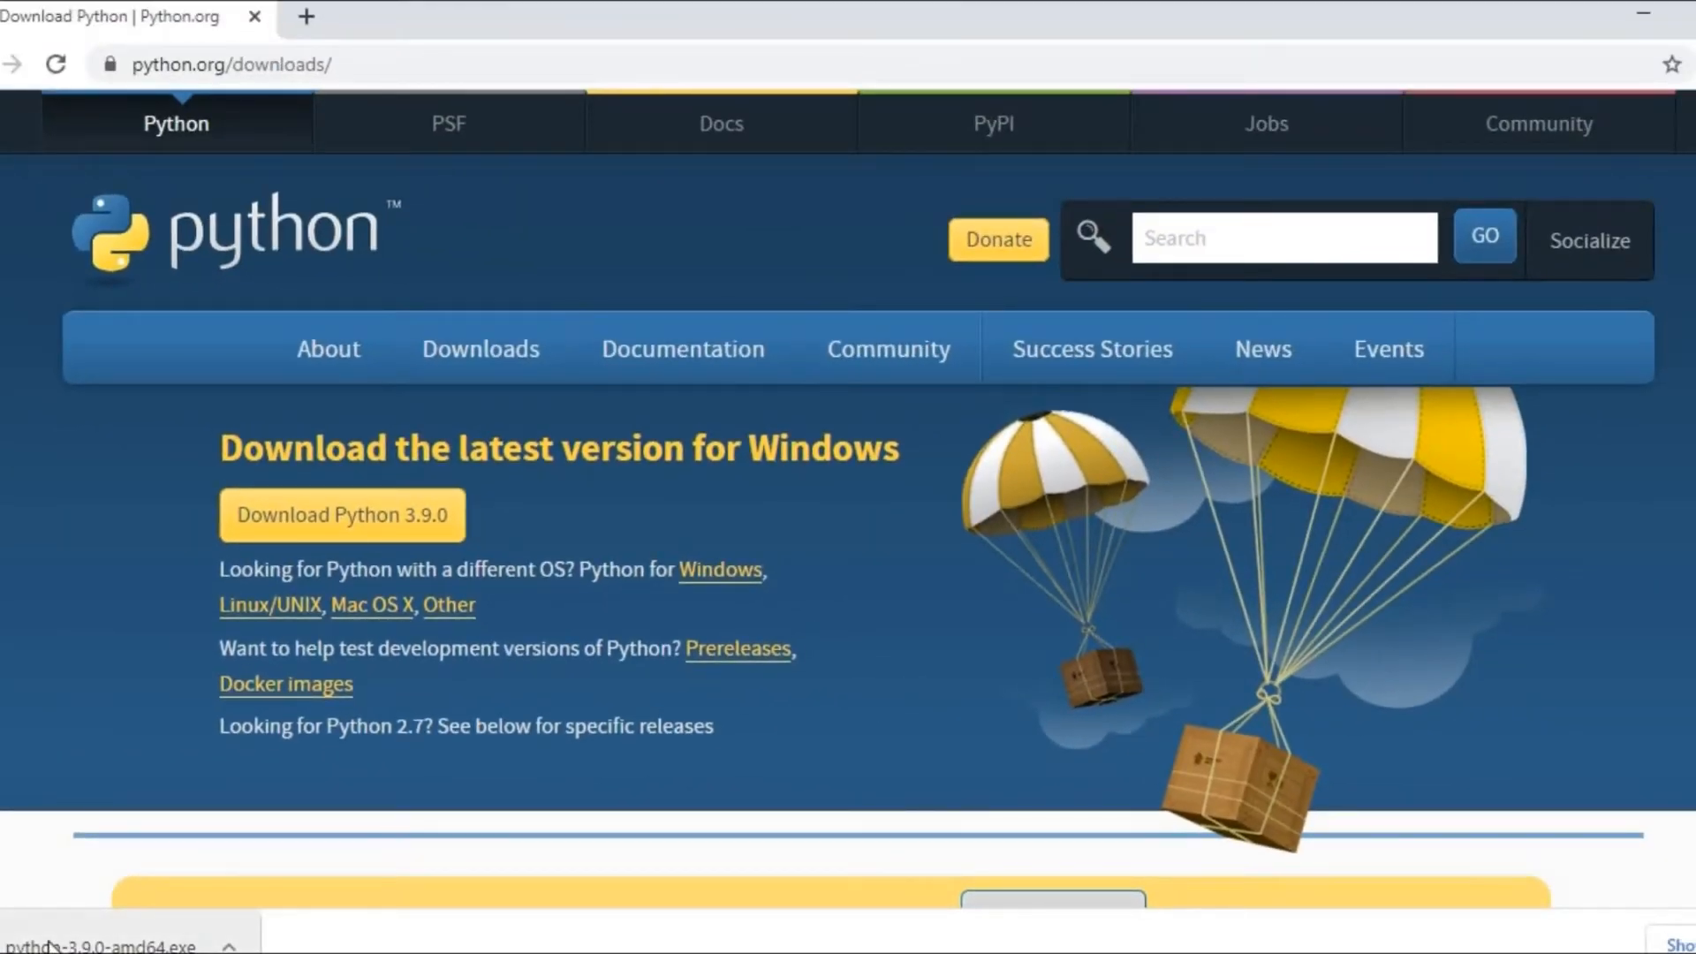
pyautogui.moveTo(113, 933)
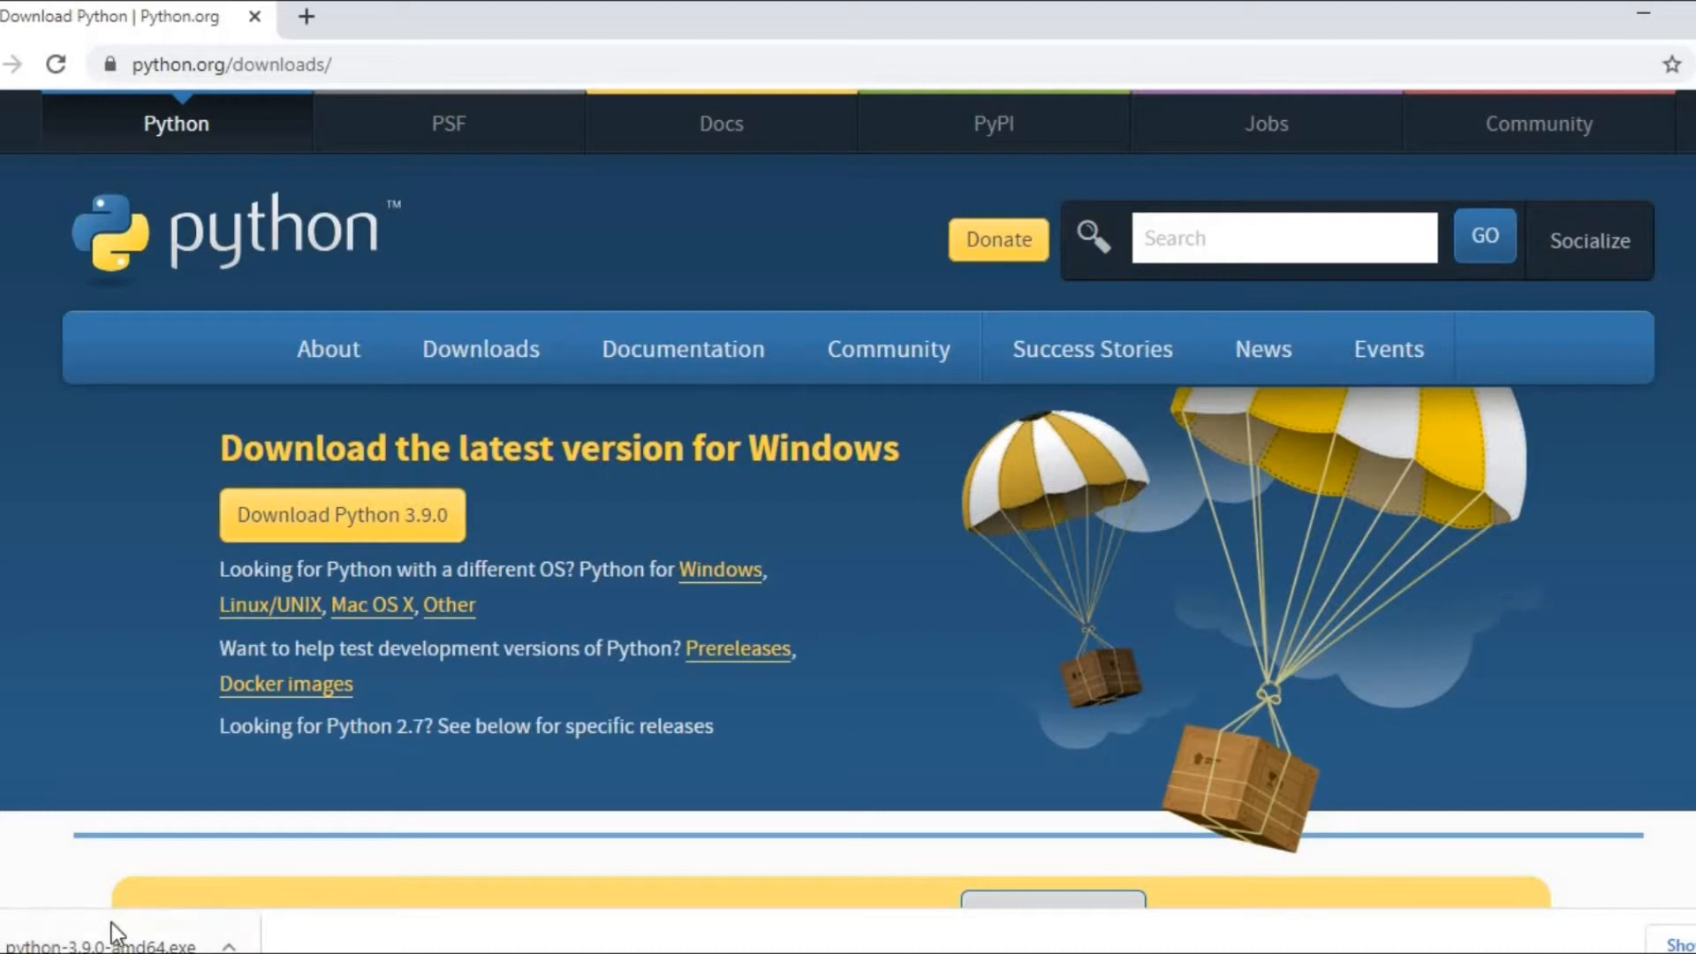
pyautogui.moveTo(37, 941)
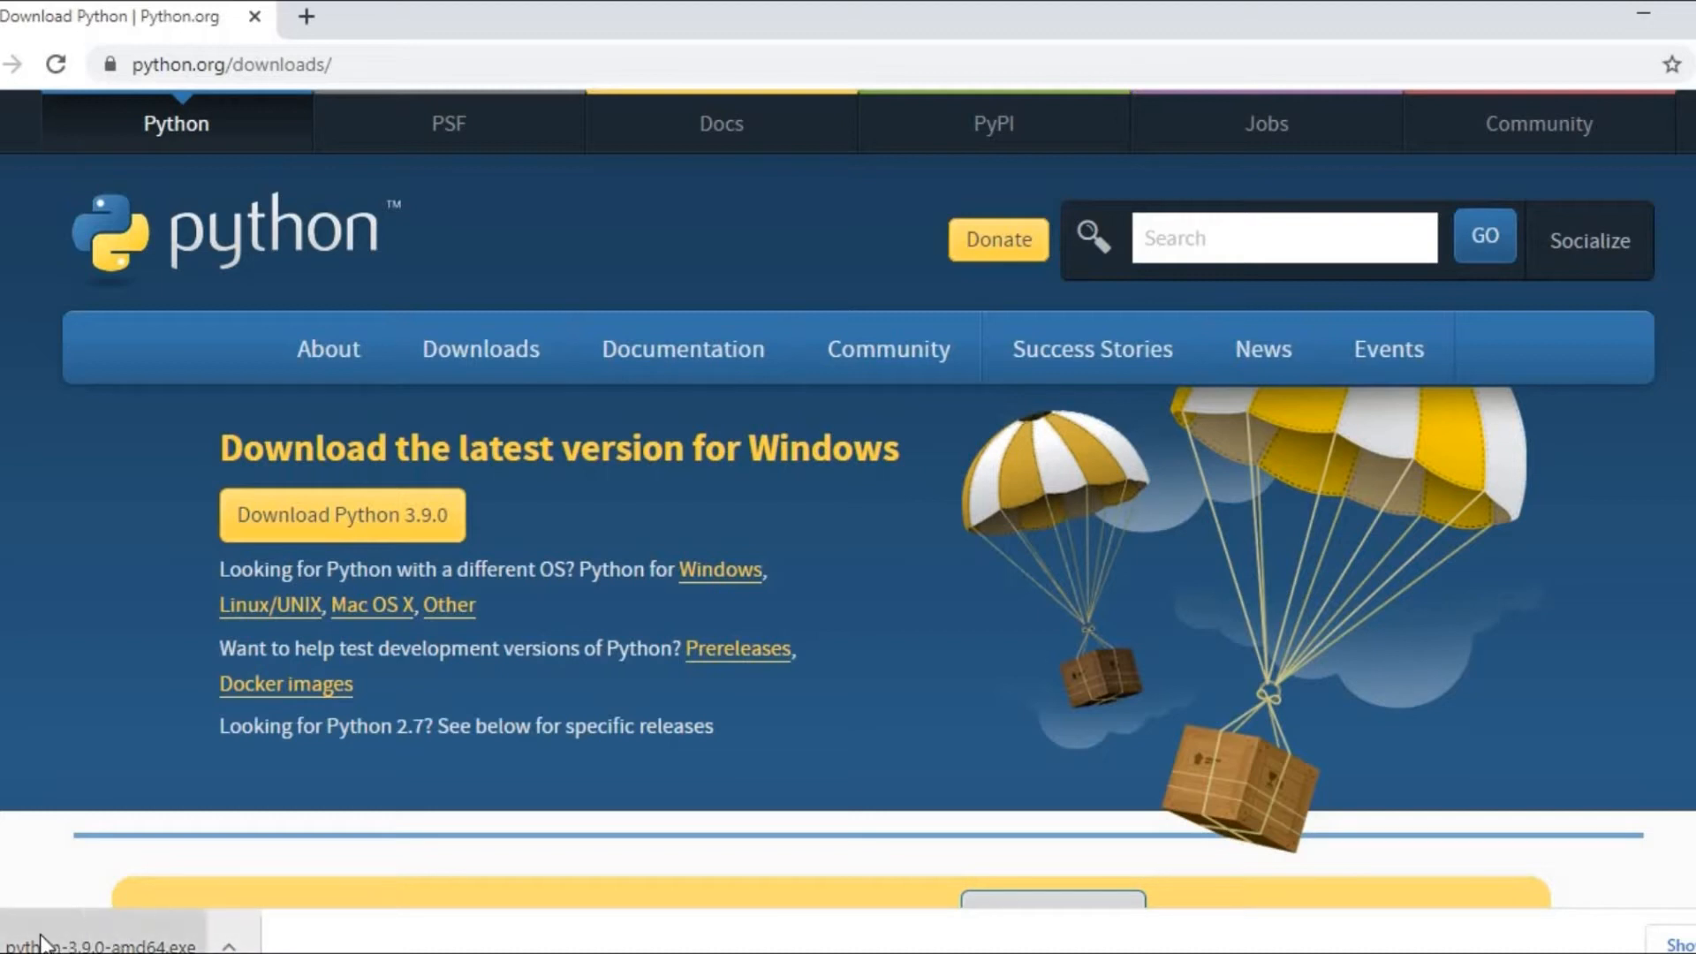
# Launch python-3.9.0-amd64.exe from the download bar
pyautogui.click(97, 945)
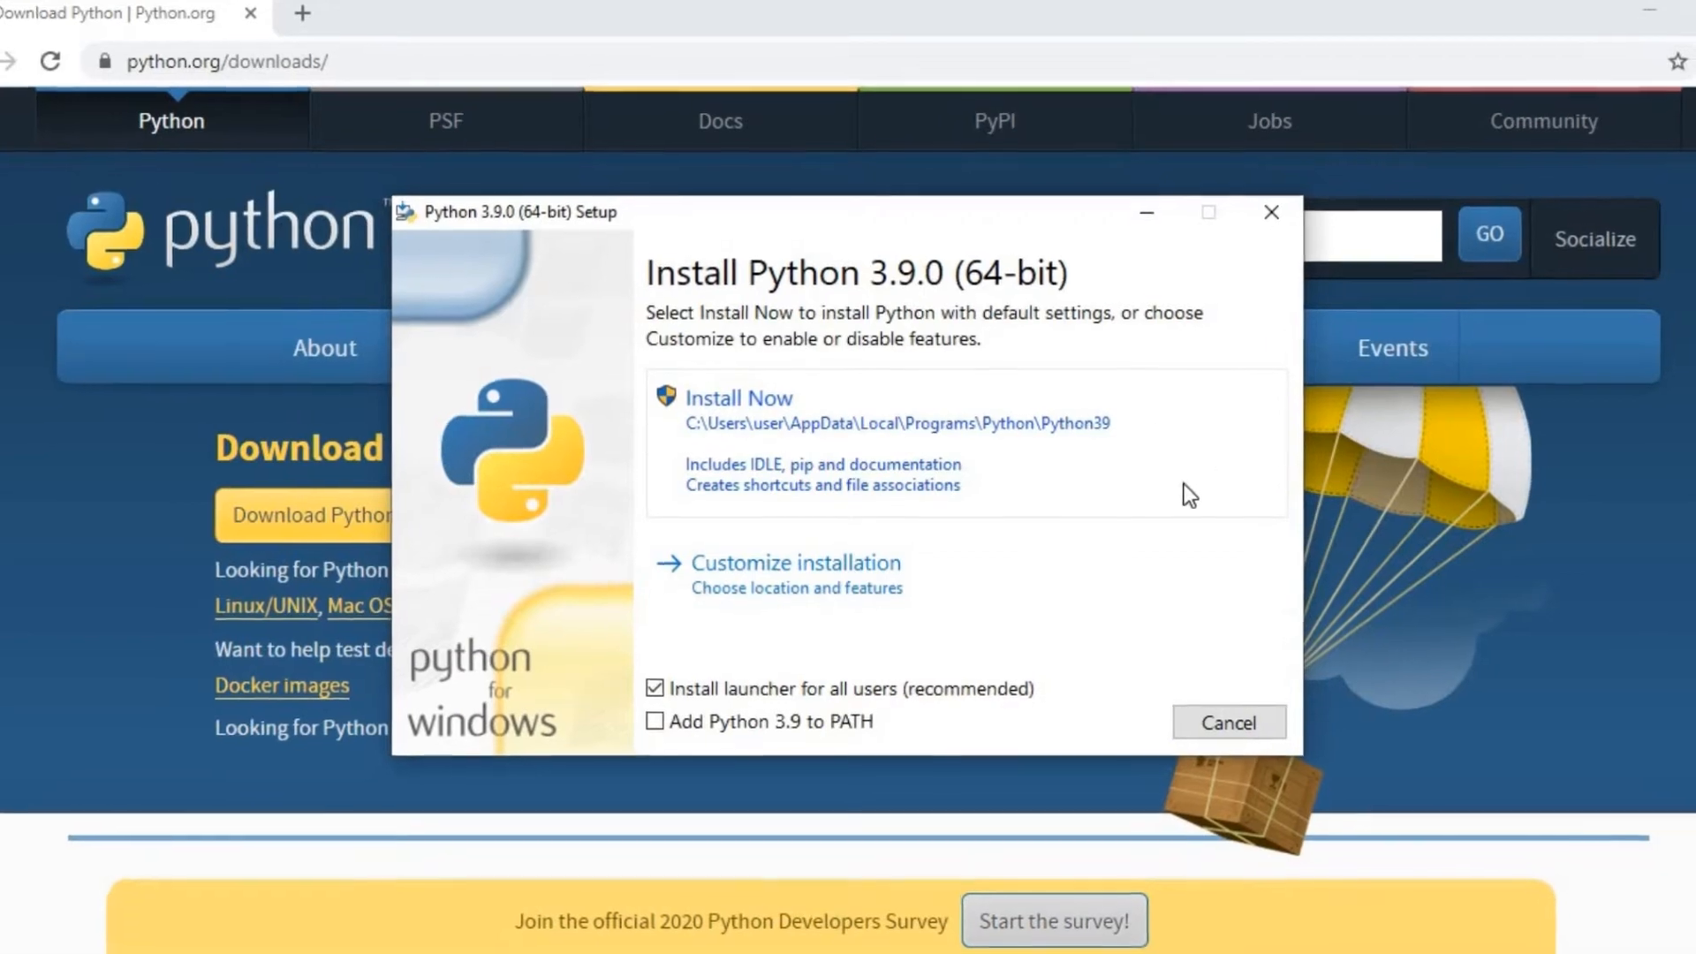
# Install Python 3.9.0 with standard settings and close the finished setup
pyautogui.click(739, 397)
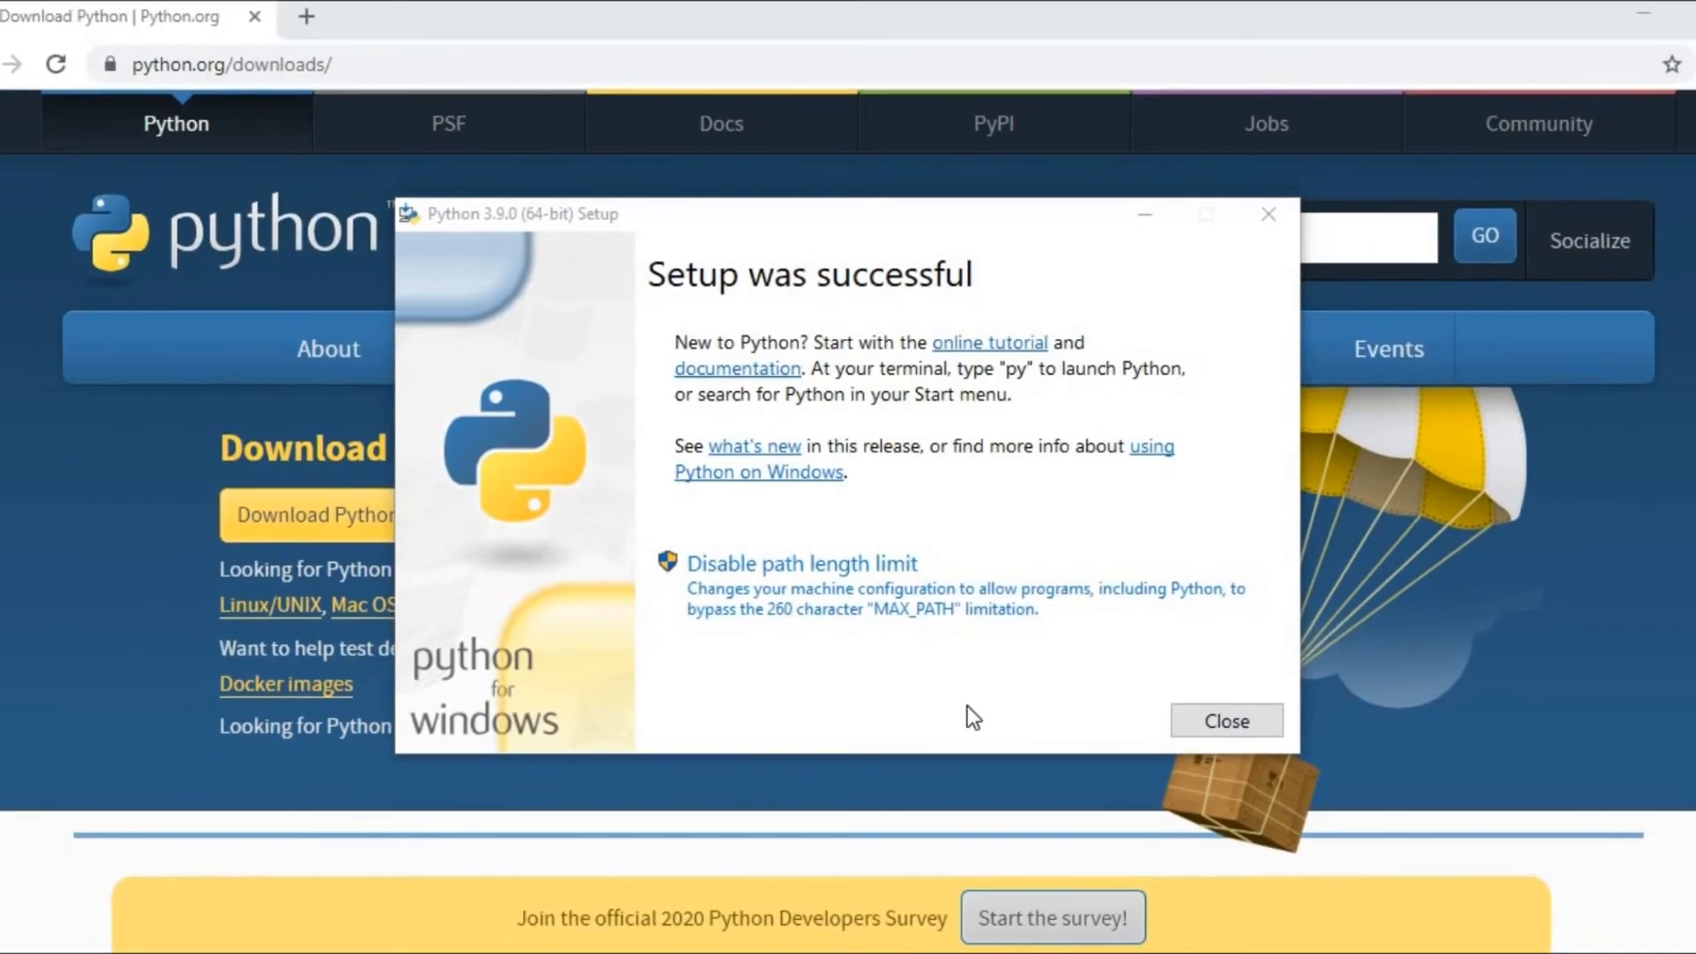
pyautogui.click(1226, 721)
pyautogui.write('idle')
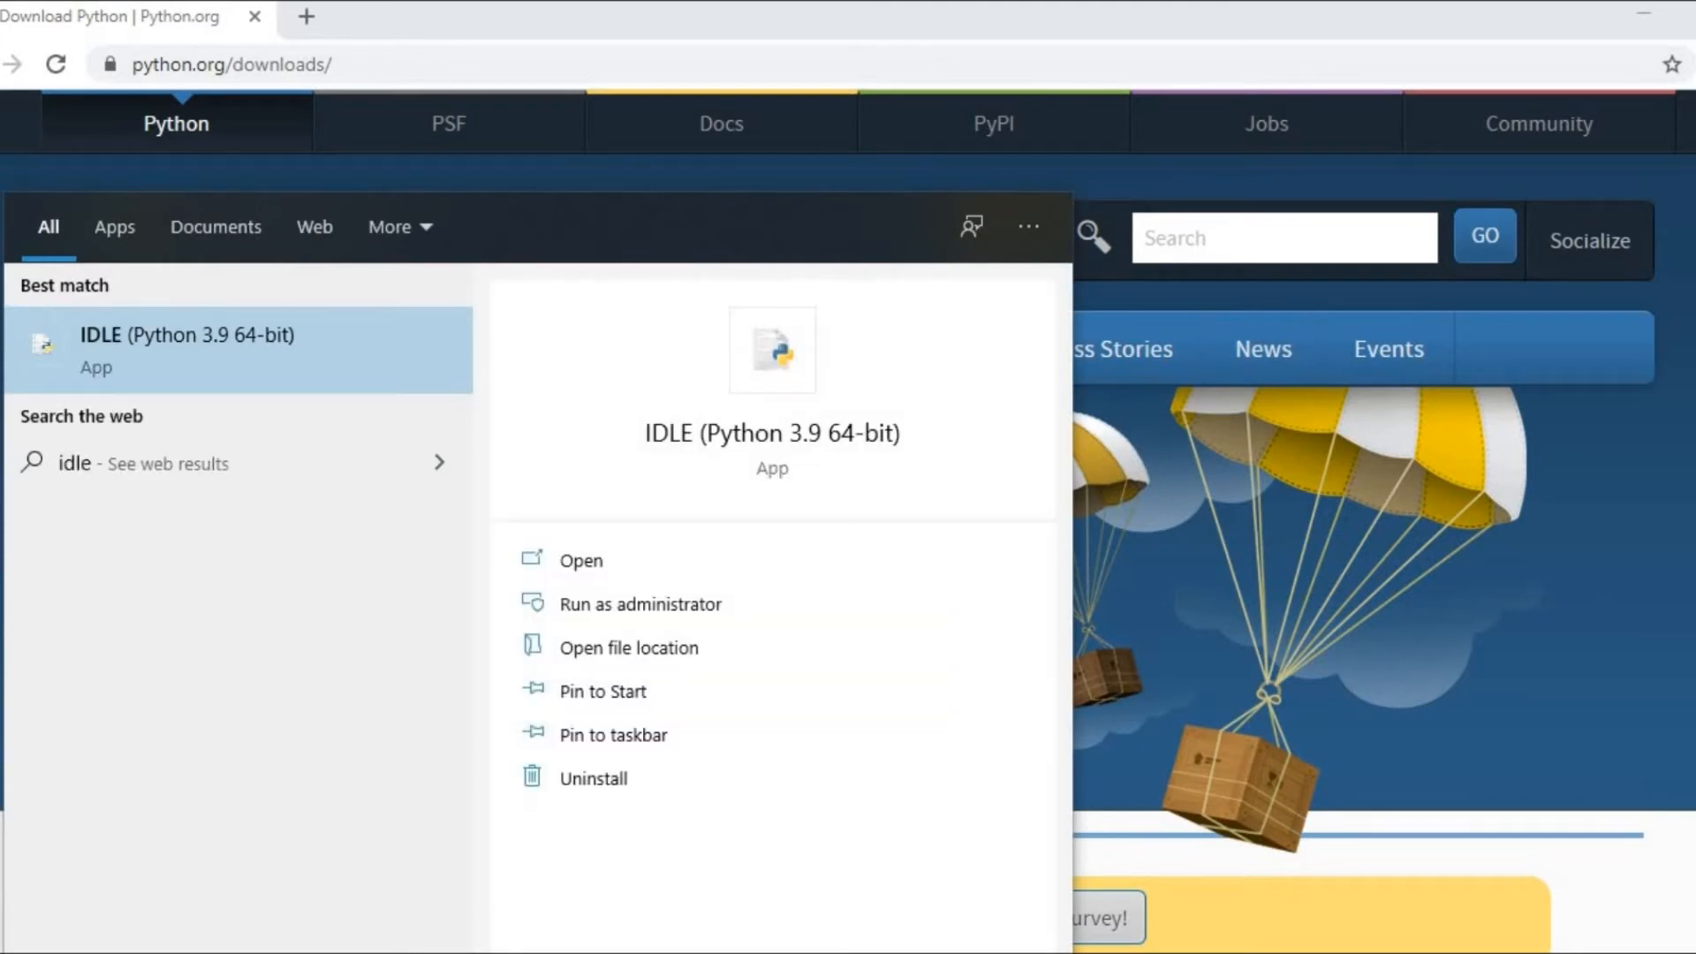
pyautogui.moveTo(256, 359)
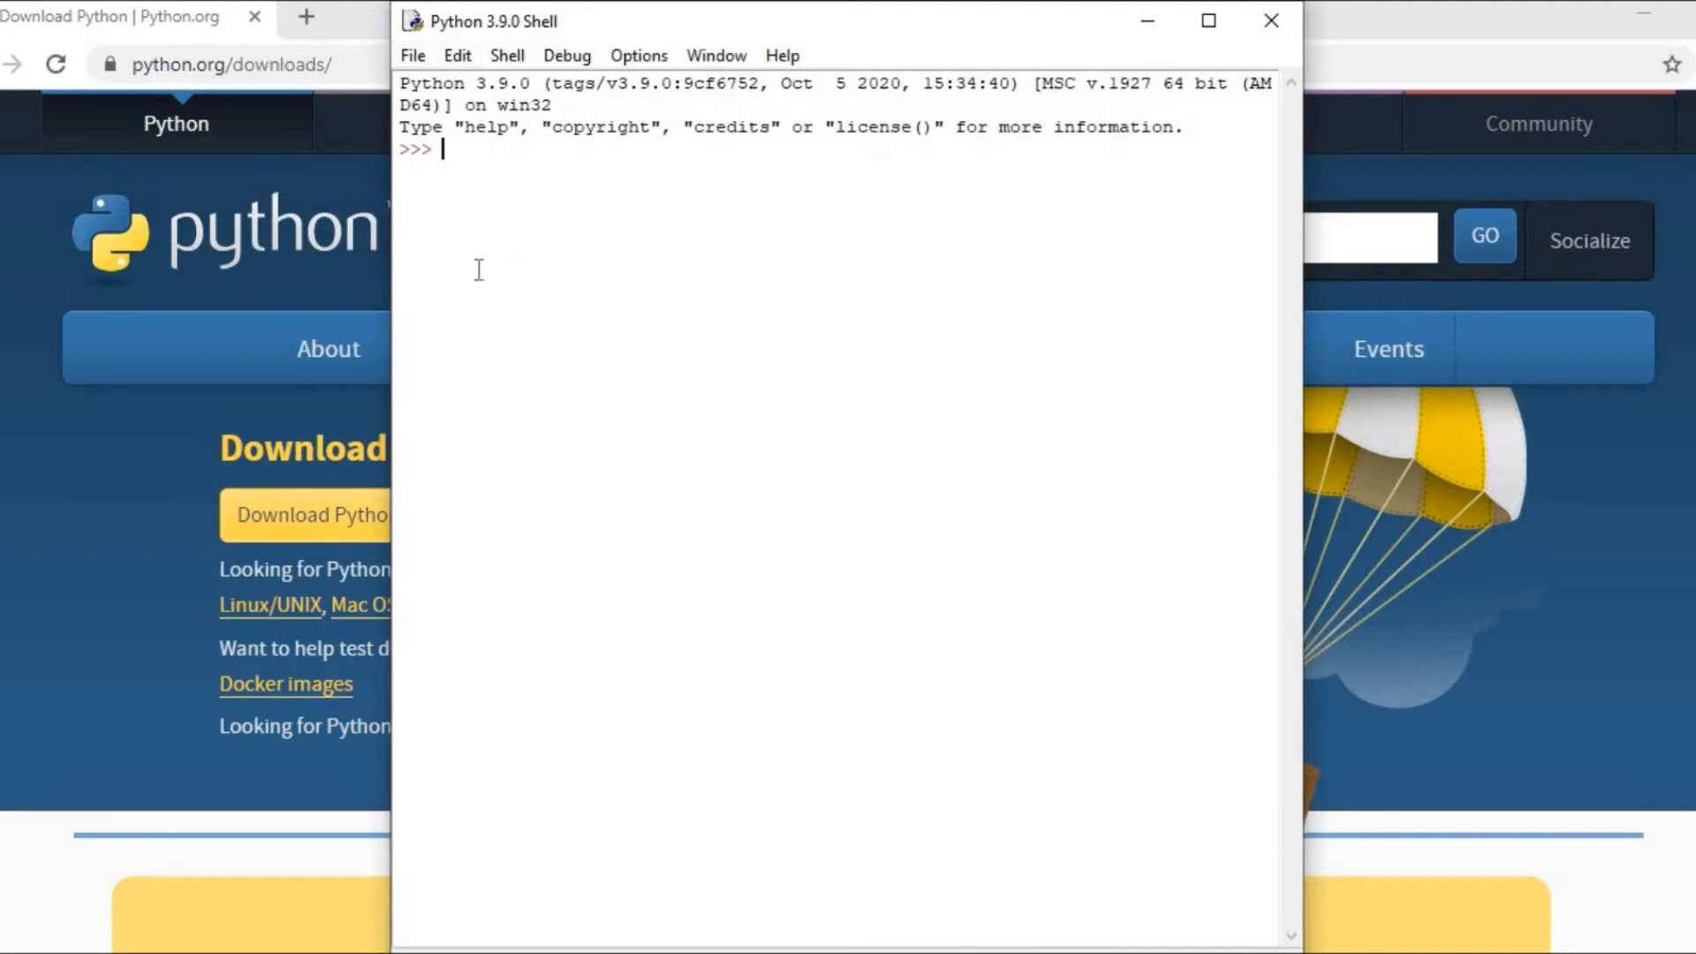
pyautogui.moveTo(412, 67)
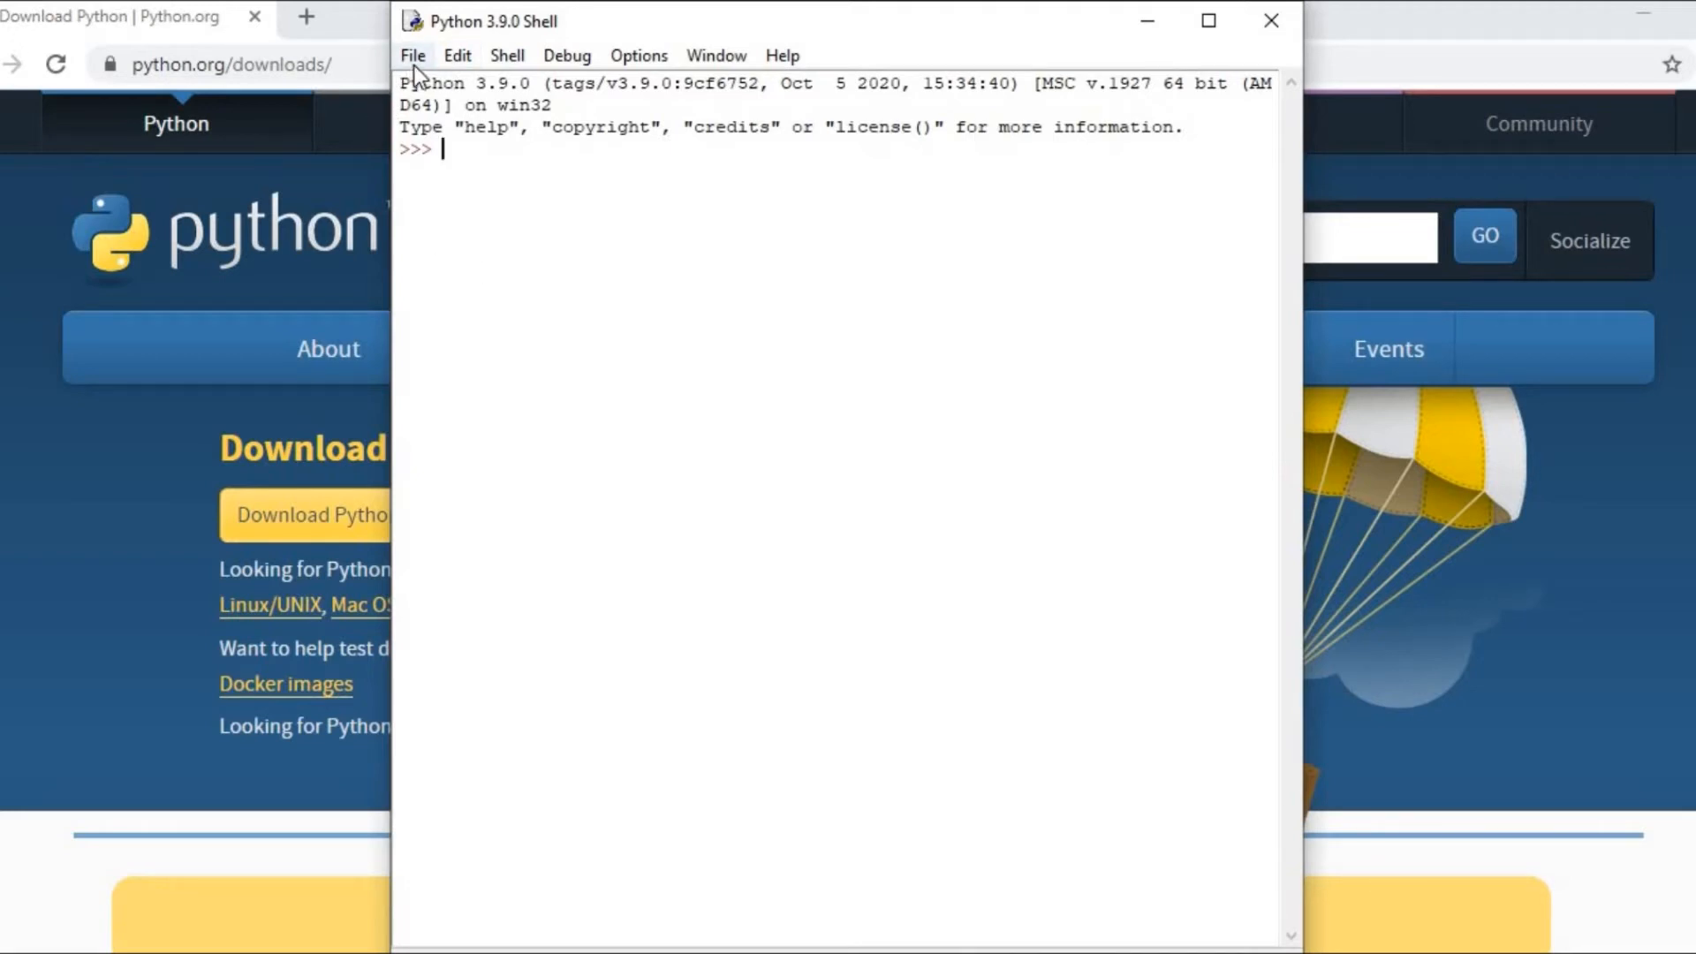
# Create a new blank script file in IDLE and begin saving it
pyautogui.click(412, 54)
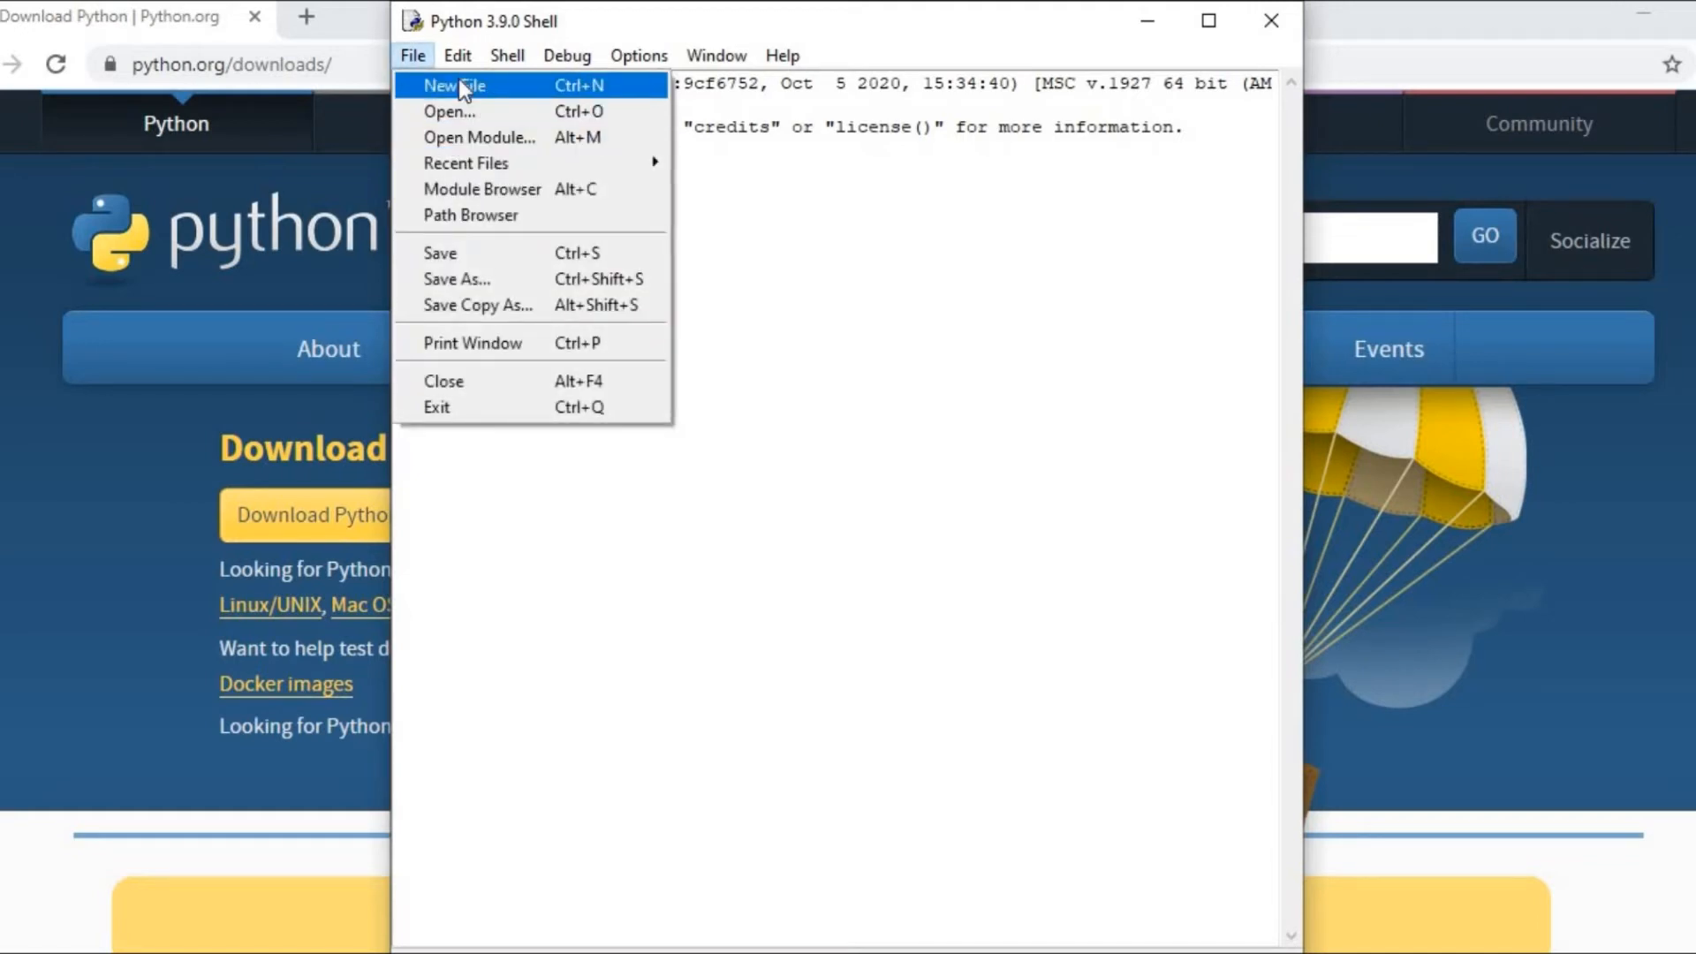
pyautogui.click(450, 85)
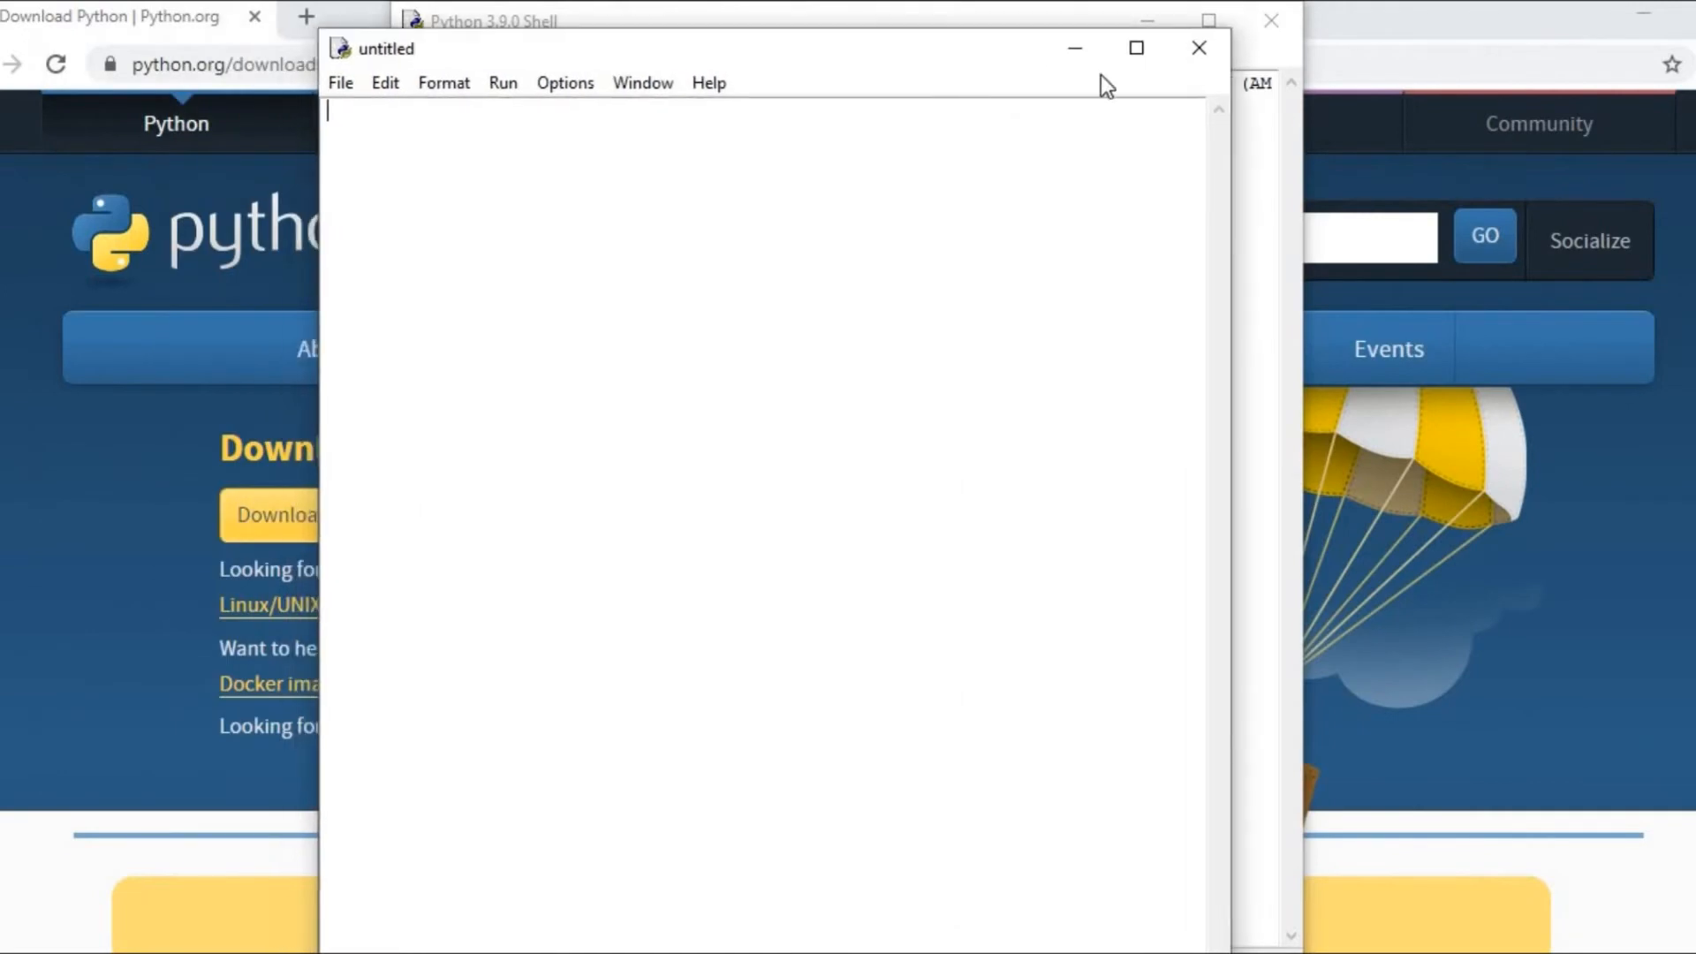
pyautogui.click(622, 74)
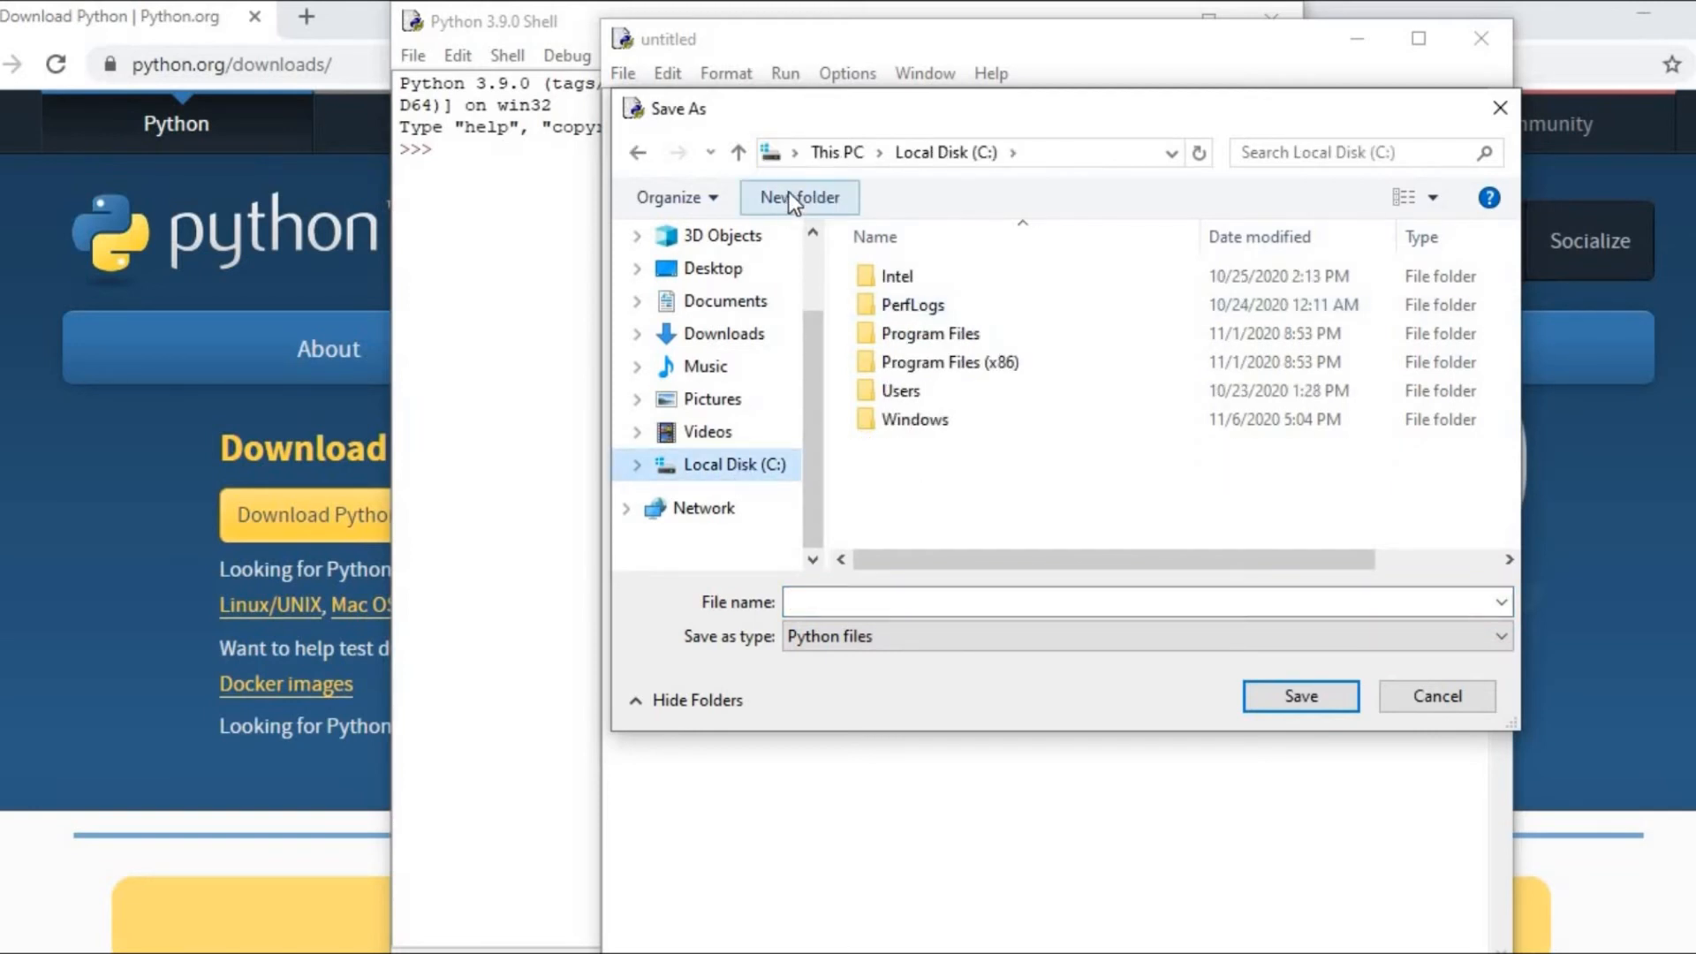
# Create a new folder named python on the C: drive and enter it
pyautogui.click(799, 197)
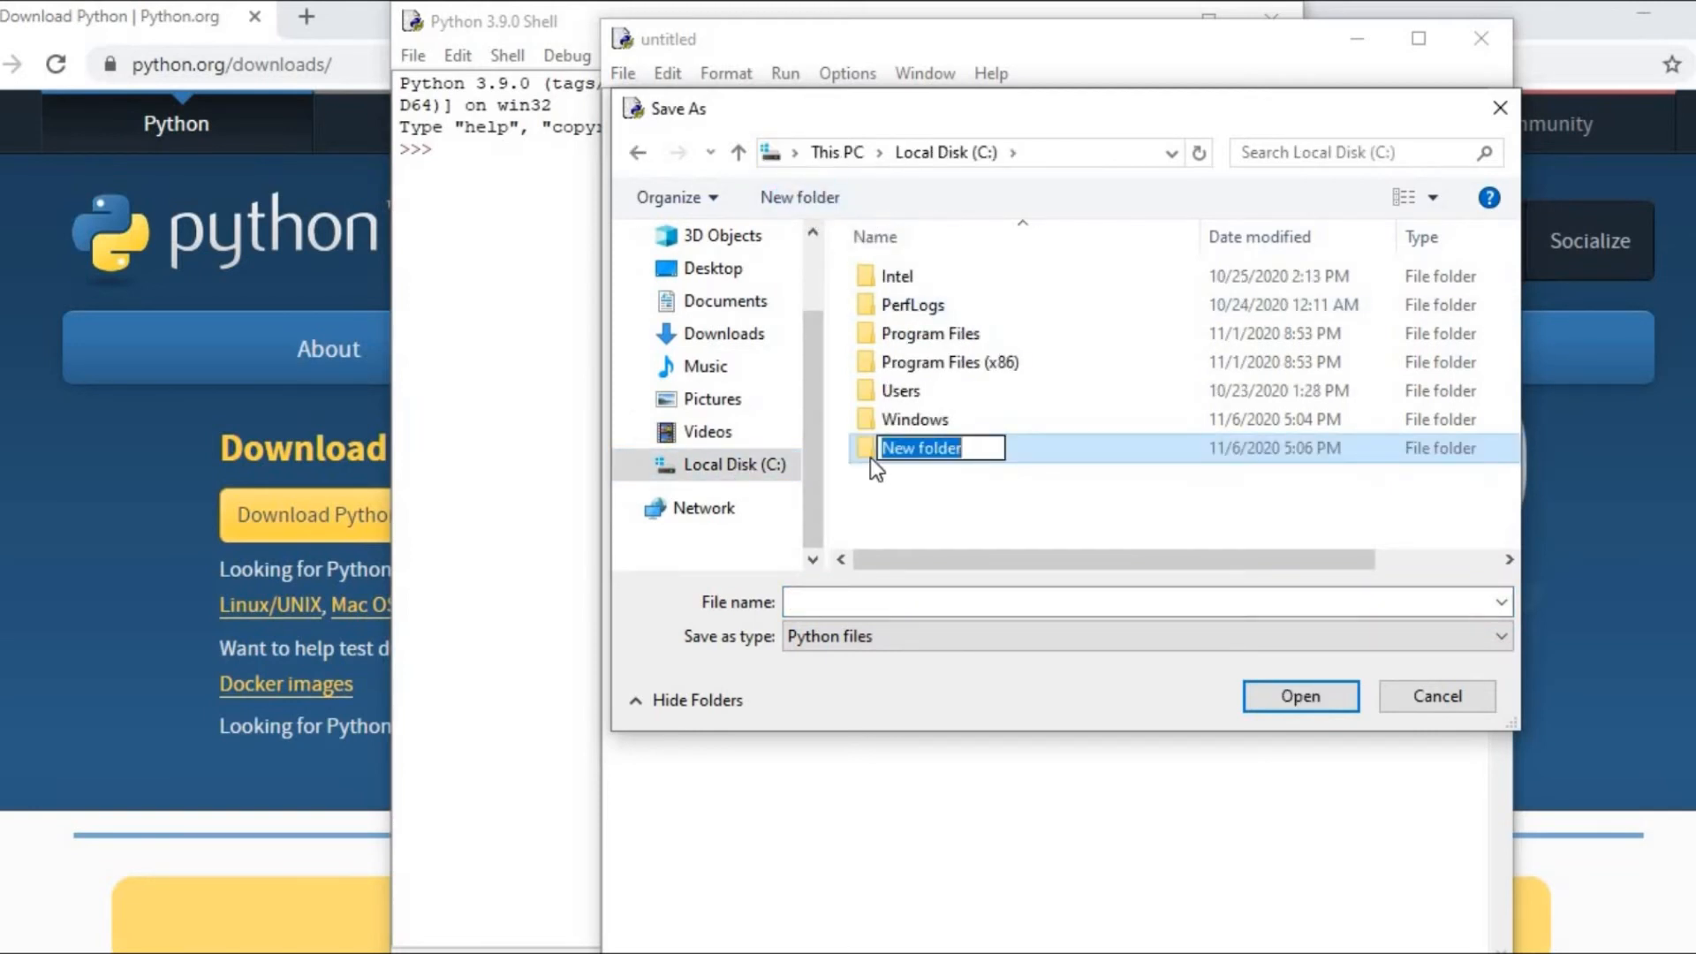
pyautogui.write('python')
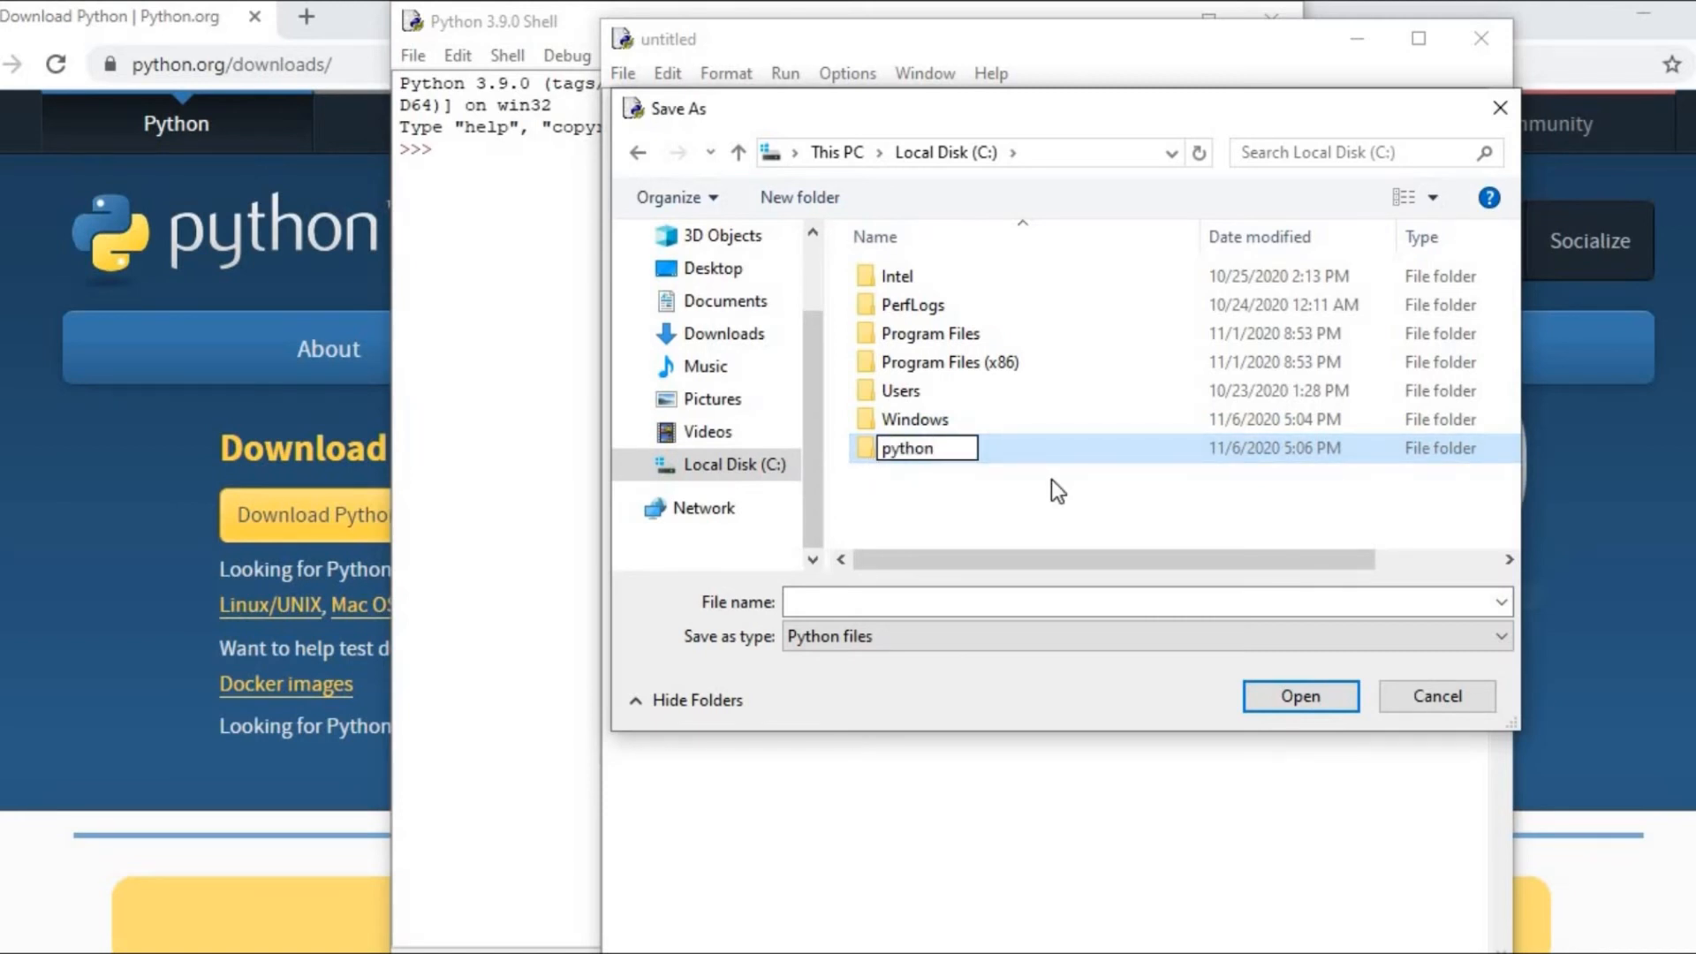
pyautogui.doubleClick(908, 447)
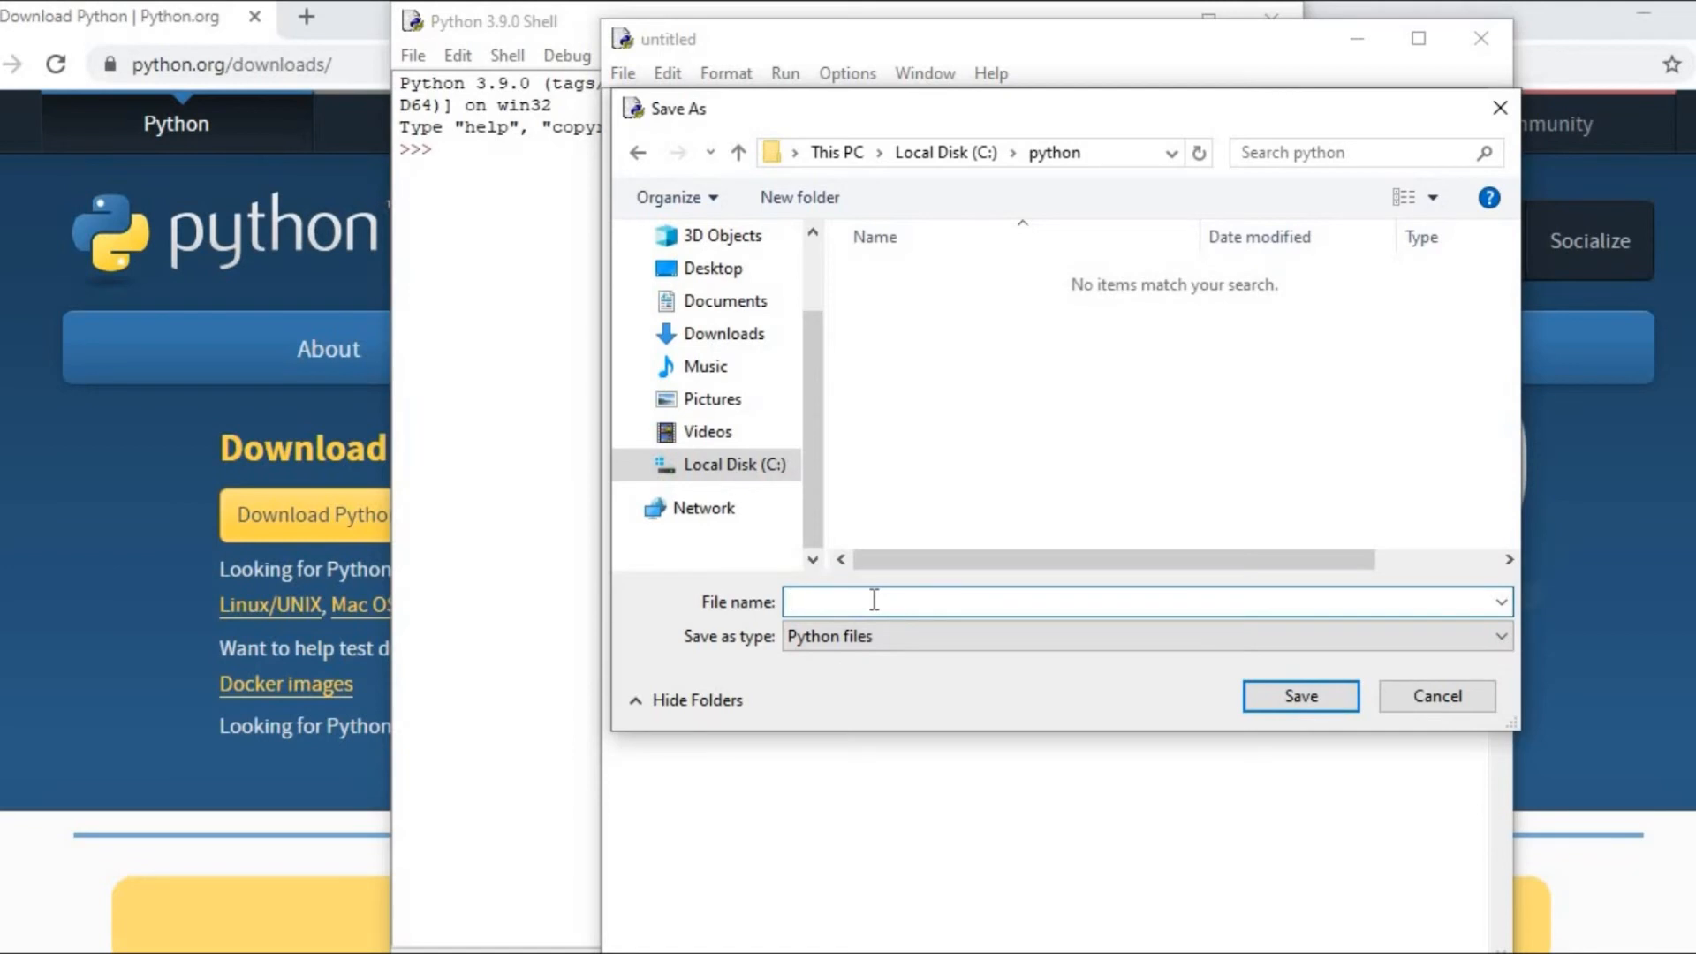
# Save the script as first.py in C:\python
pyautogui.write('f')
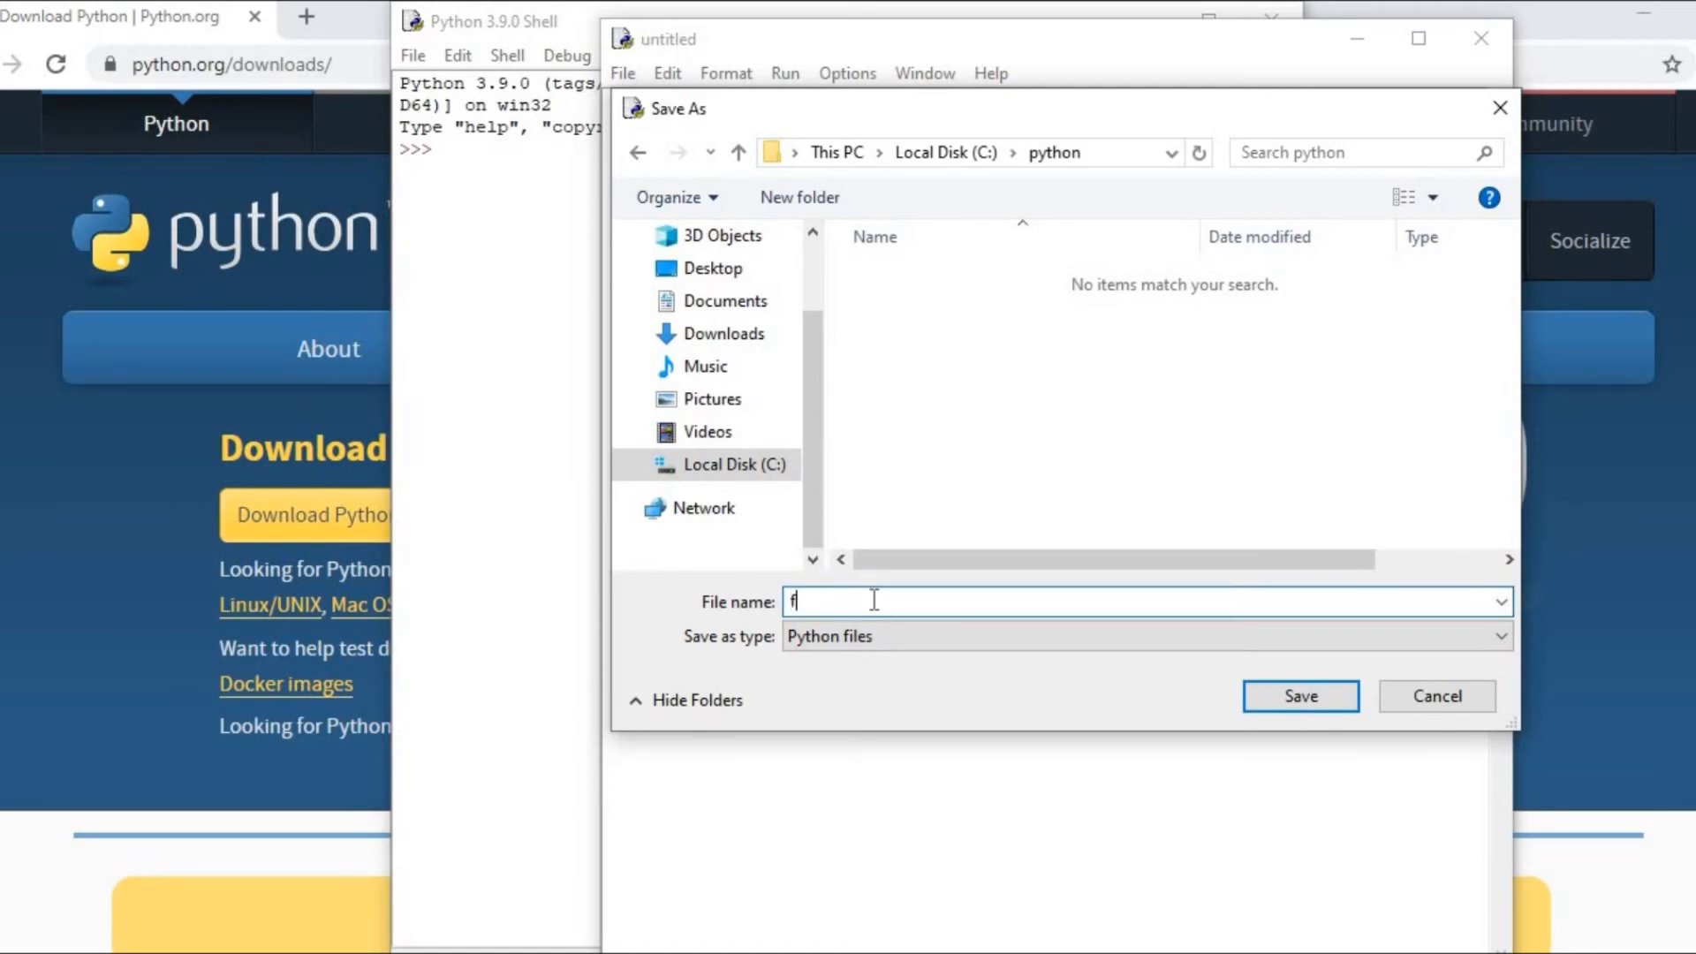
pyautogui.write('irst')
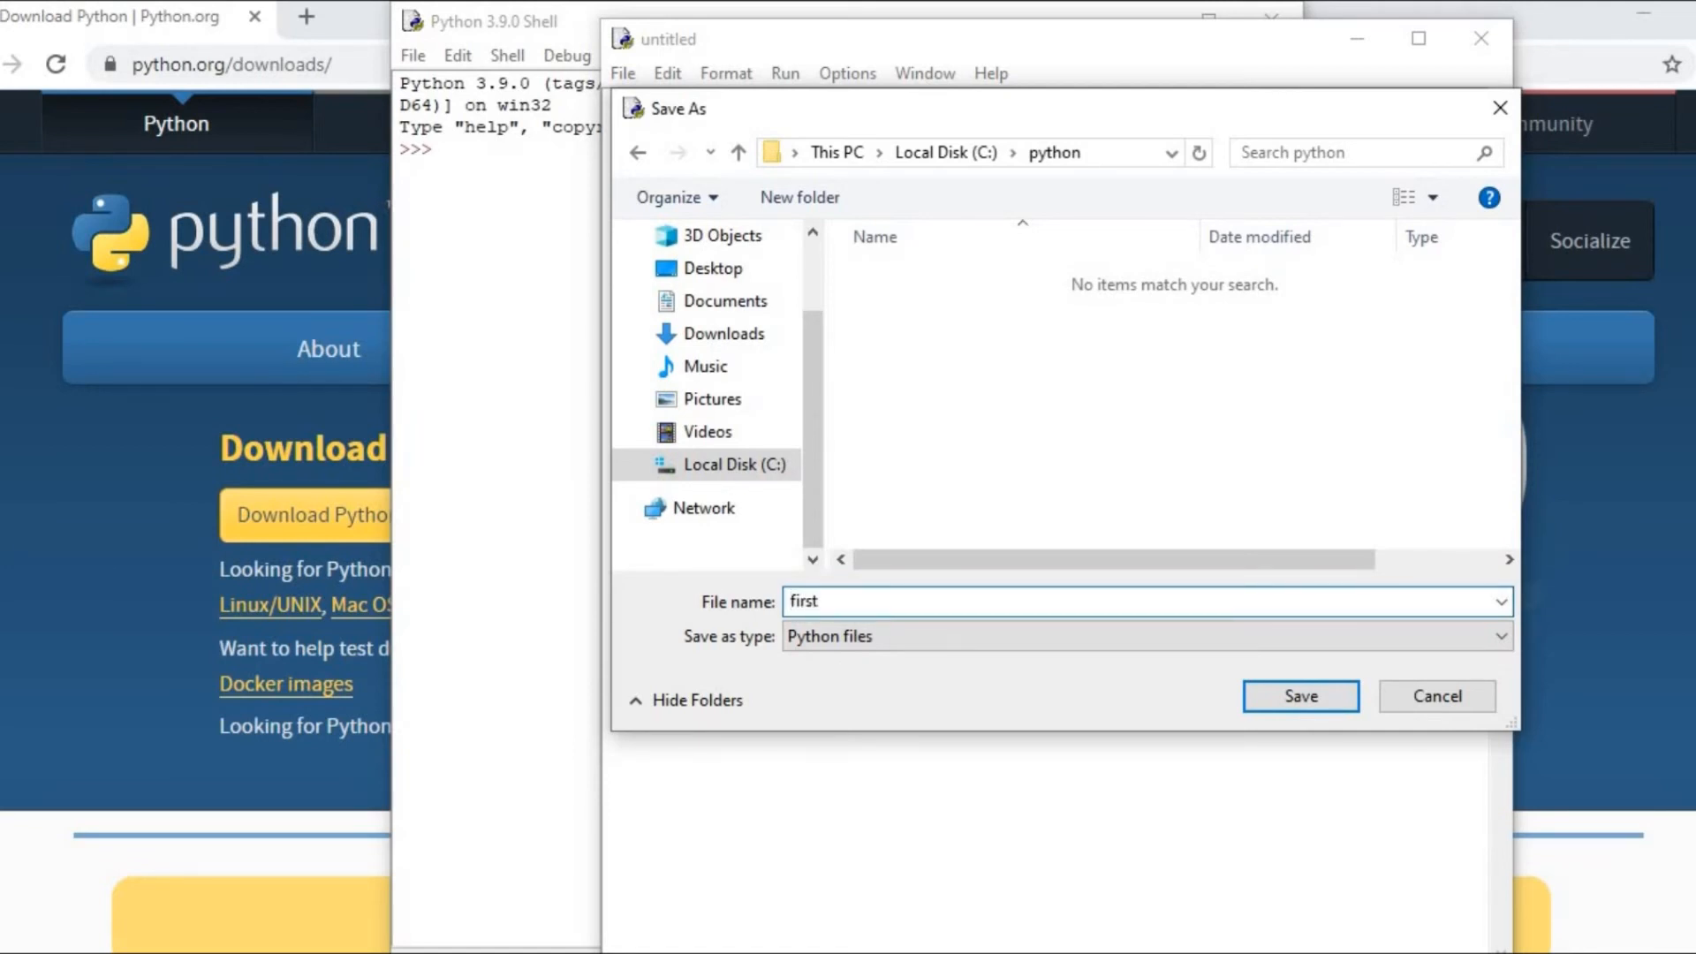
pyautogui.write('.py')
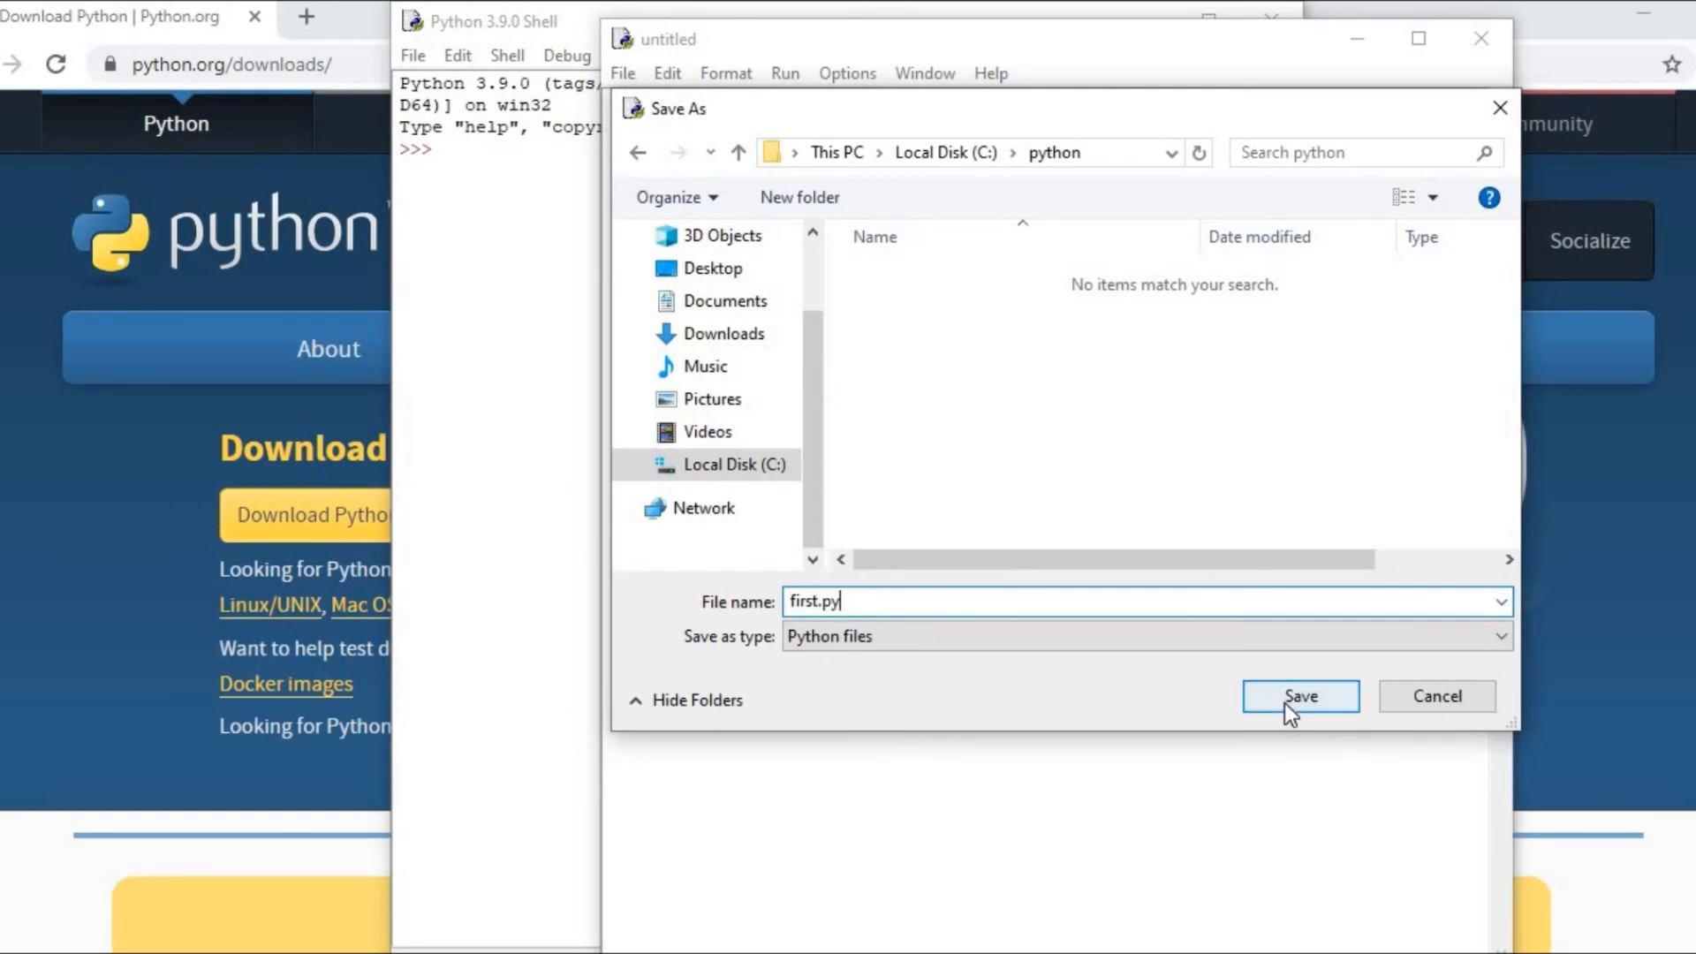
pyautogui.click(1298, 696)
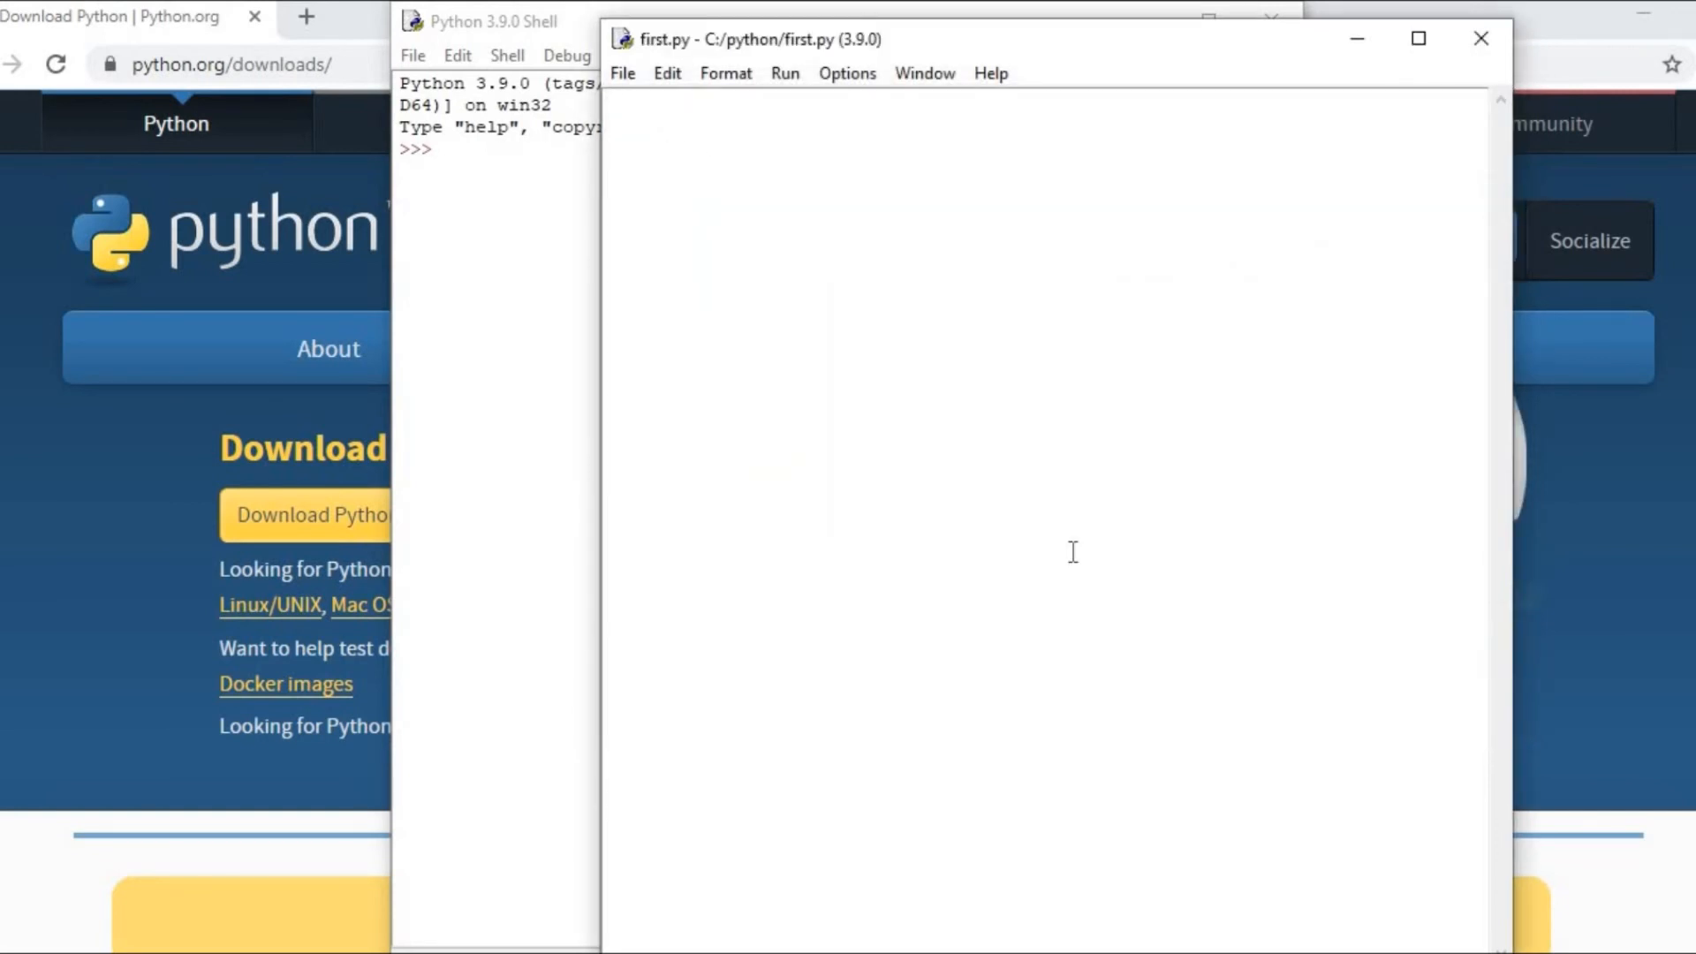
# Write print(" welcome") in first.py and run the module
pyautogui.write('print')
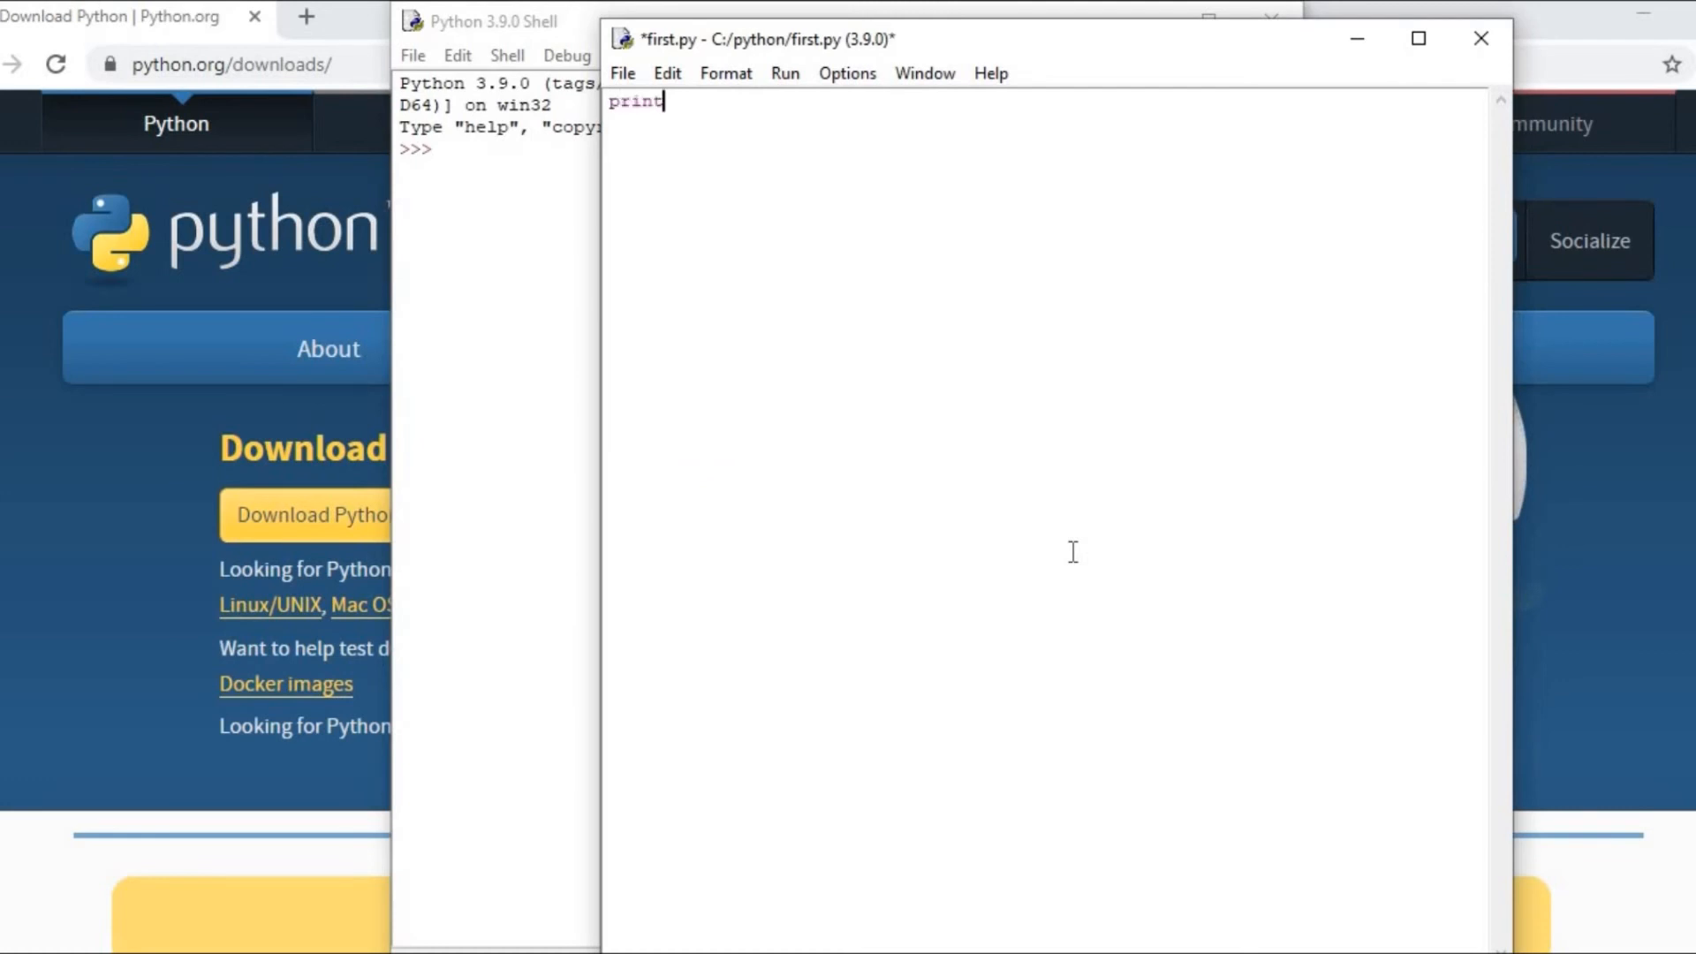
pyautogui.write('(" welcome')
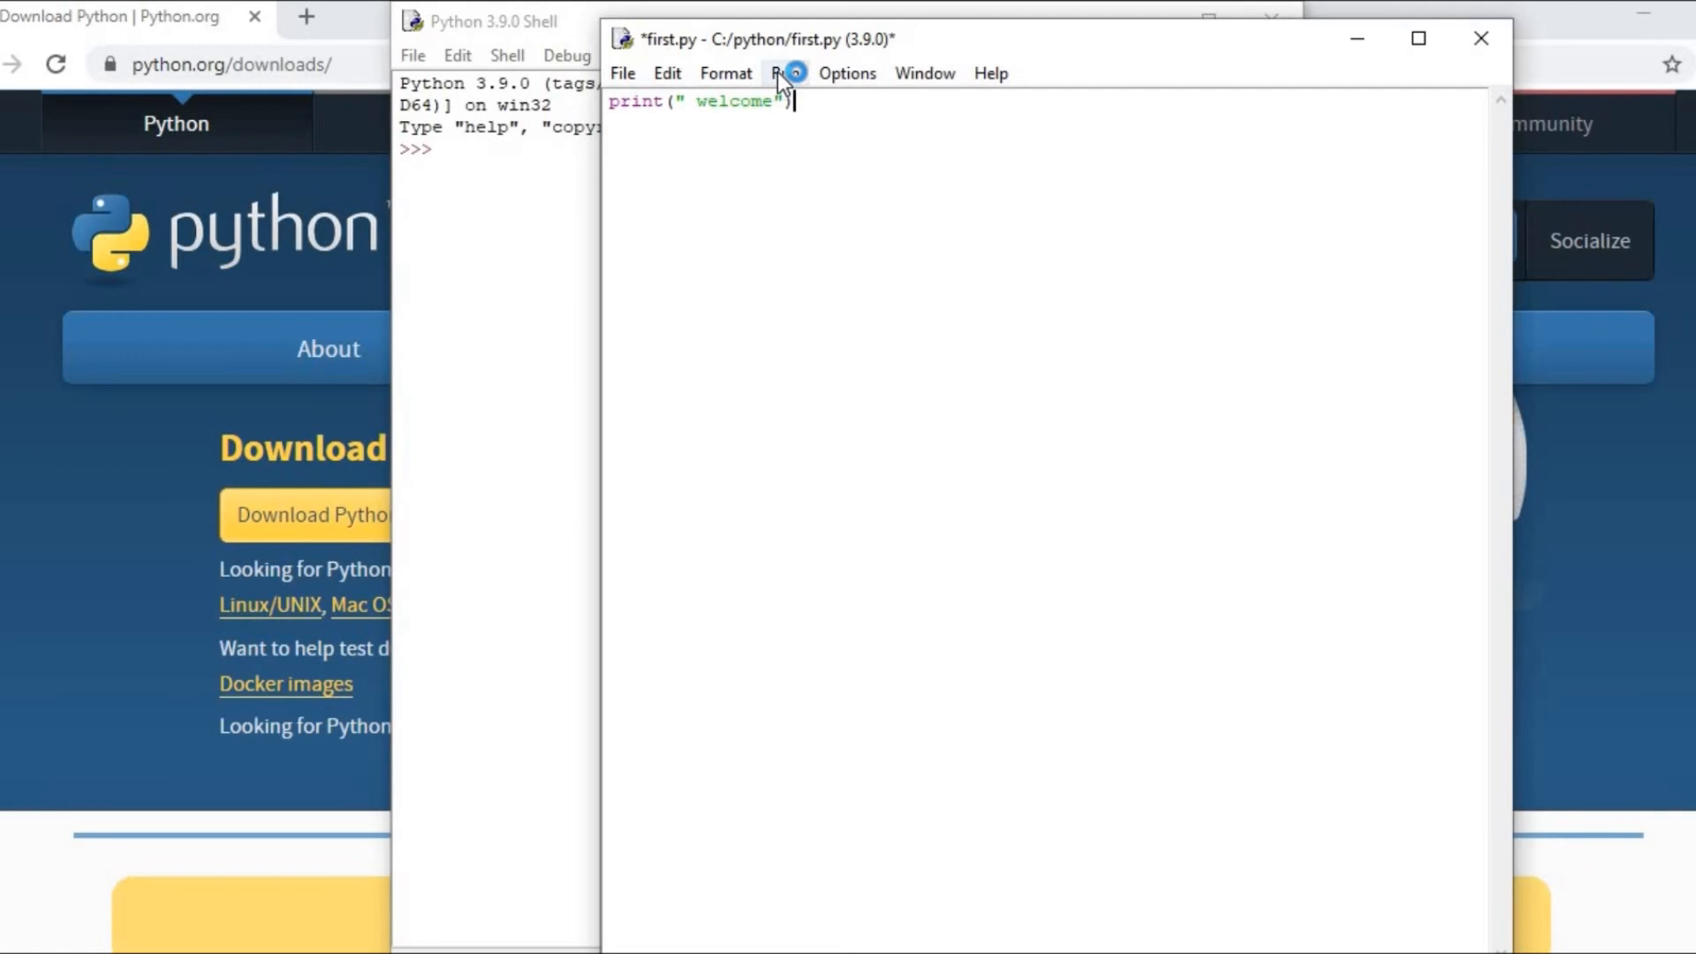
pyautogui.click(784, 73)
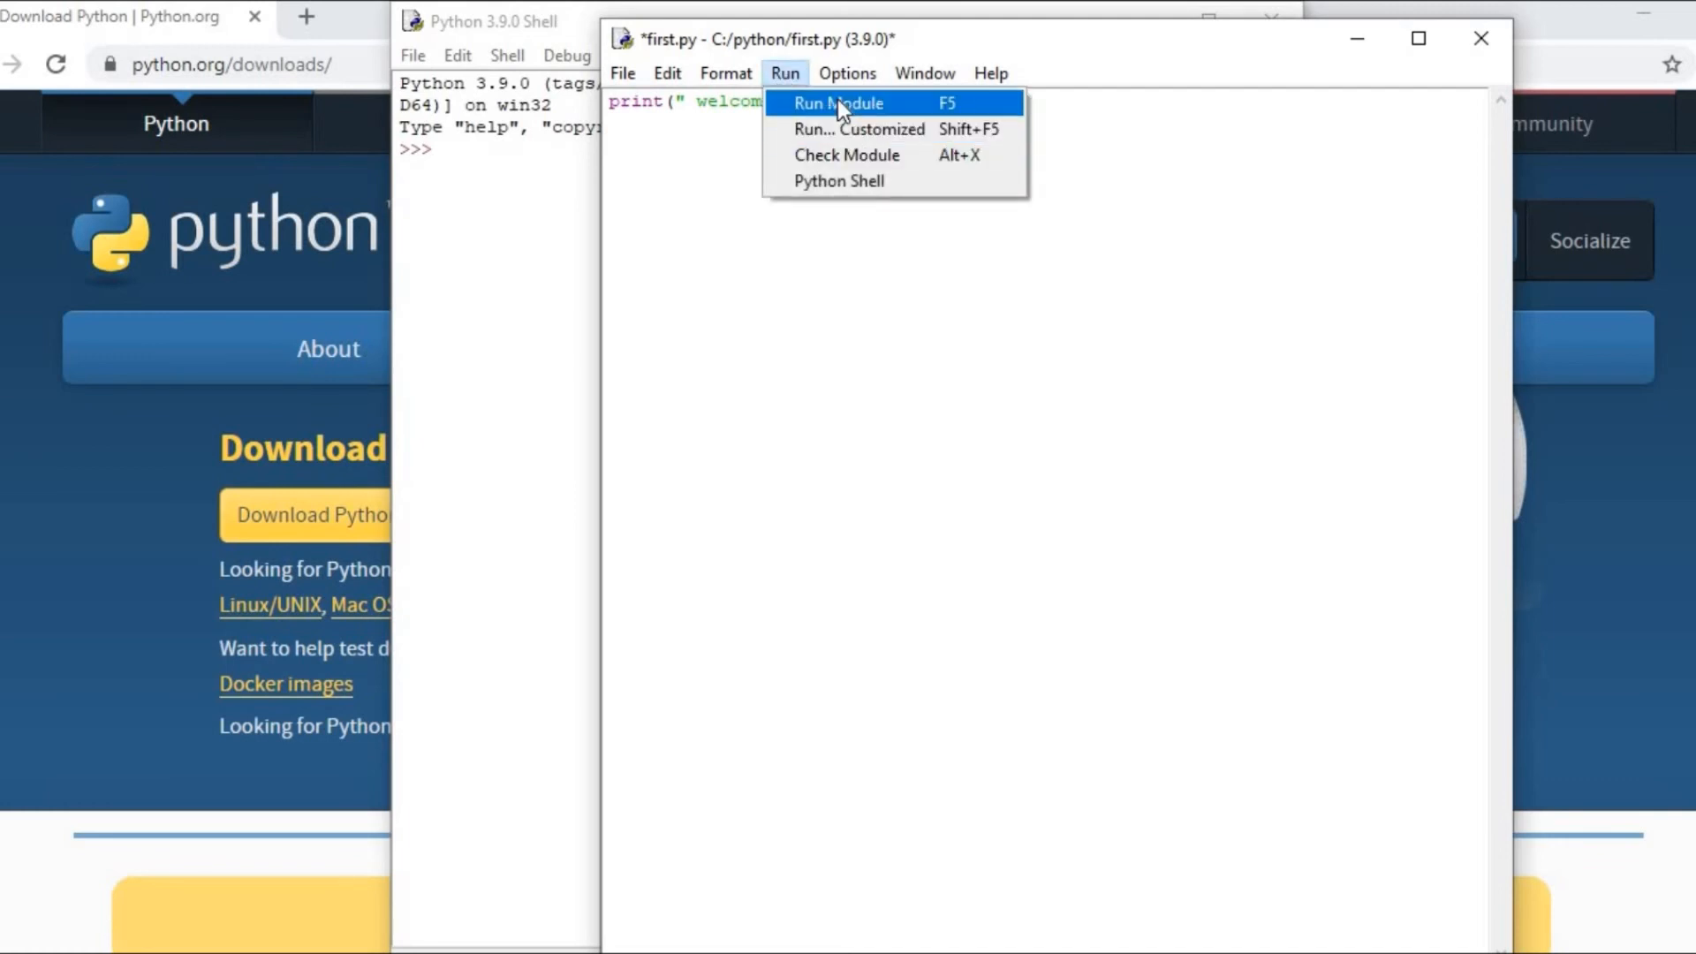
pyautogui.click(838, 103)
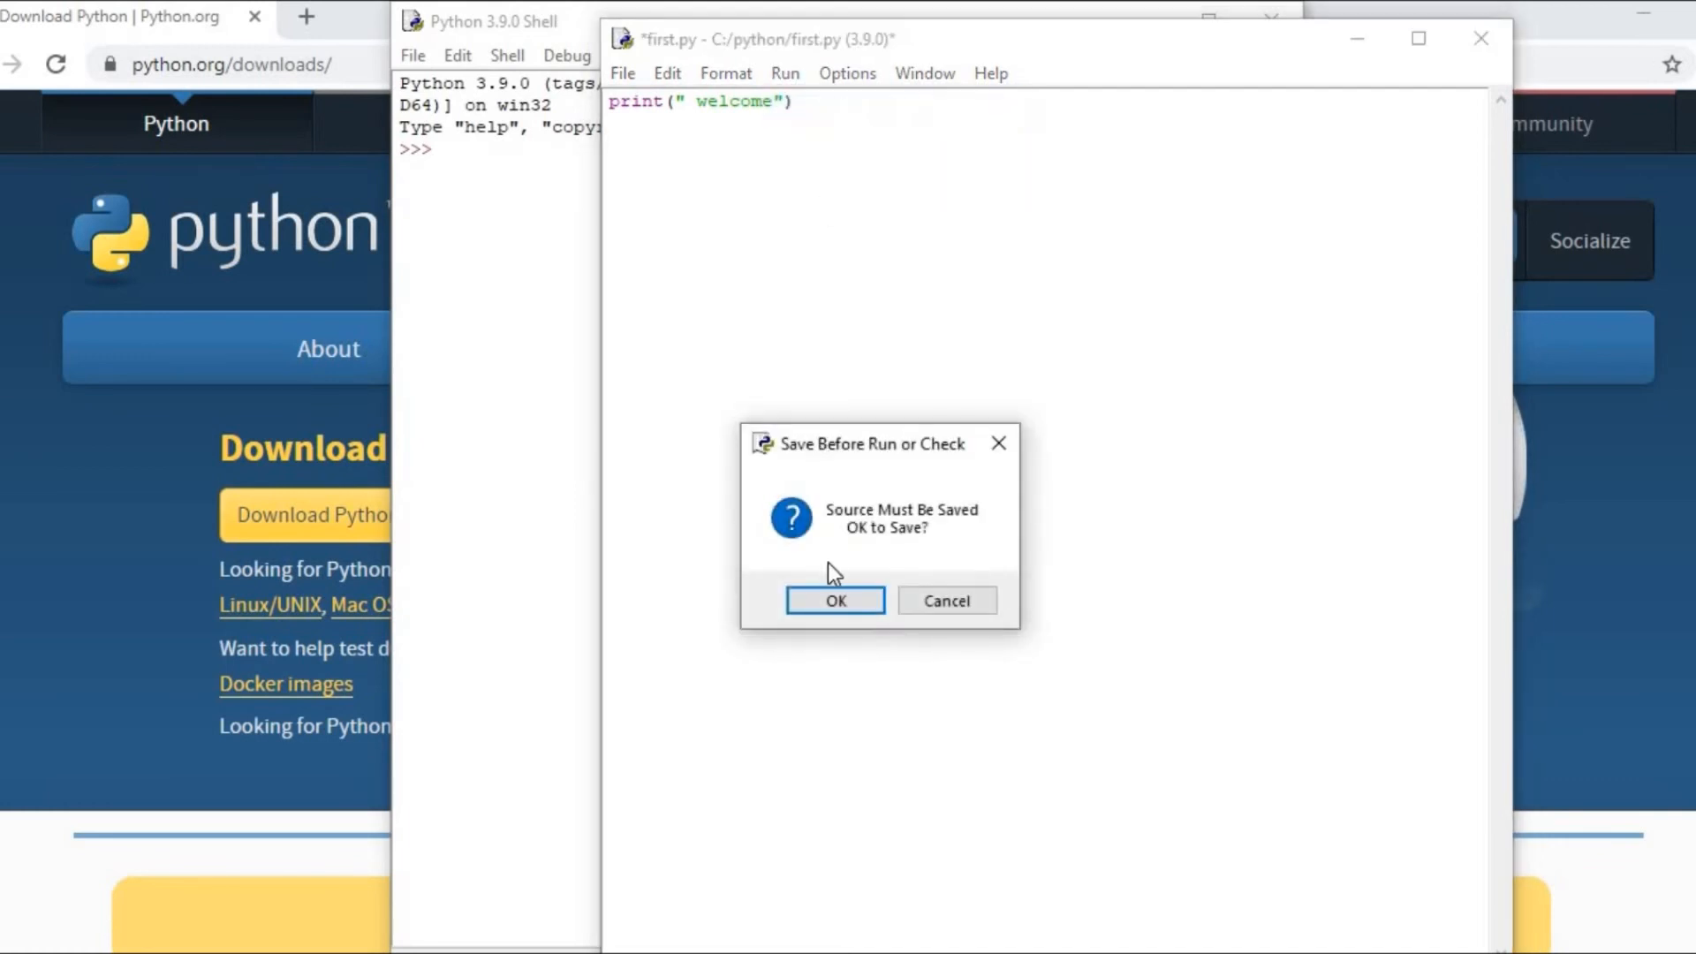
# Confirm saving so first.py runs and prints welcome, then move the shell window left
pyautogui.click(833, 601)
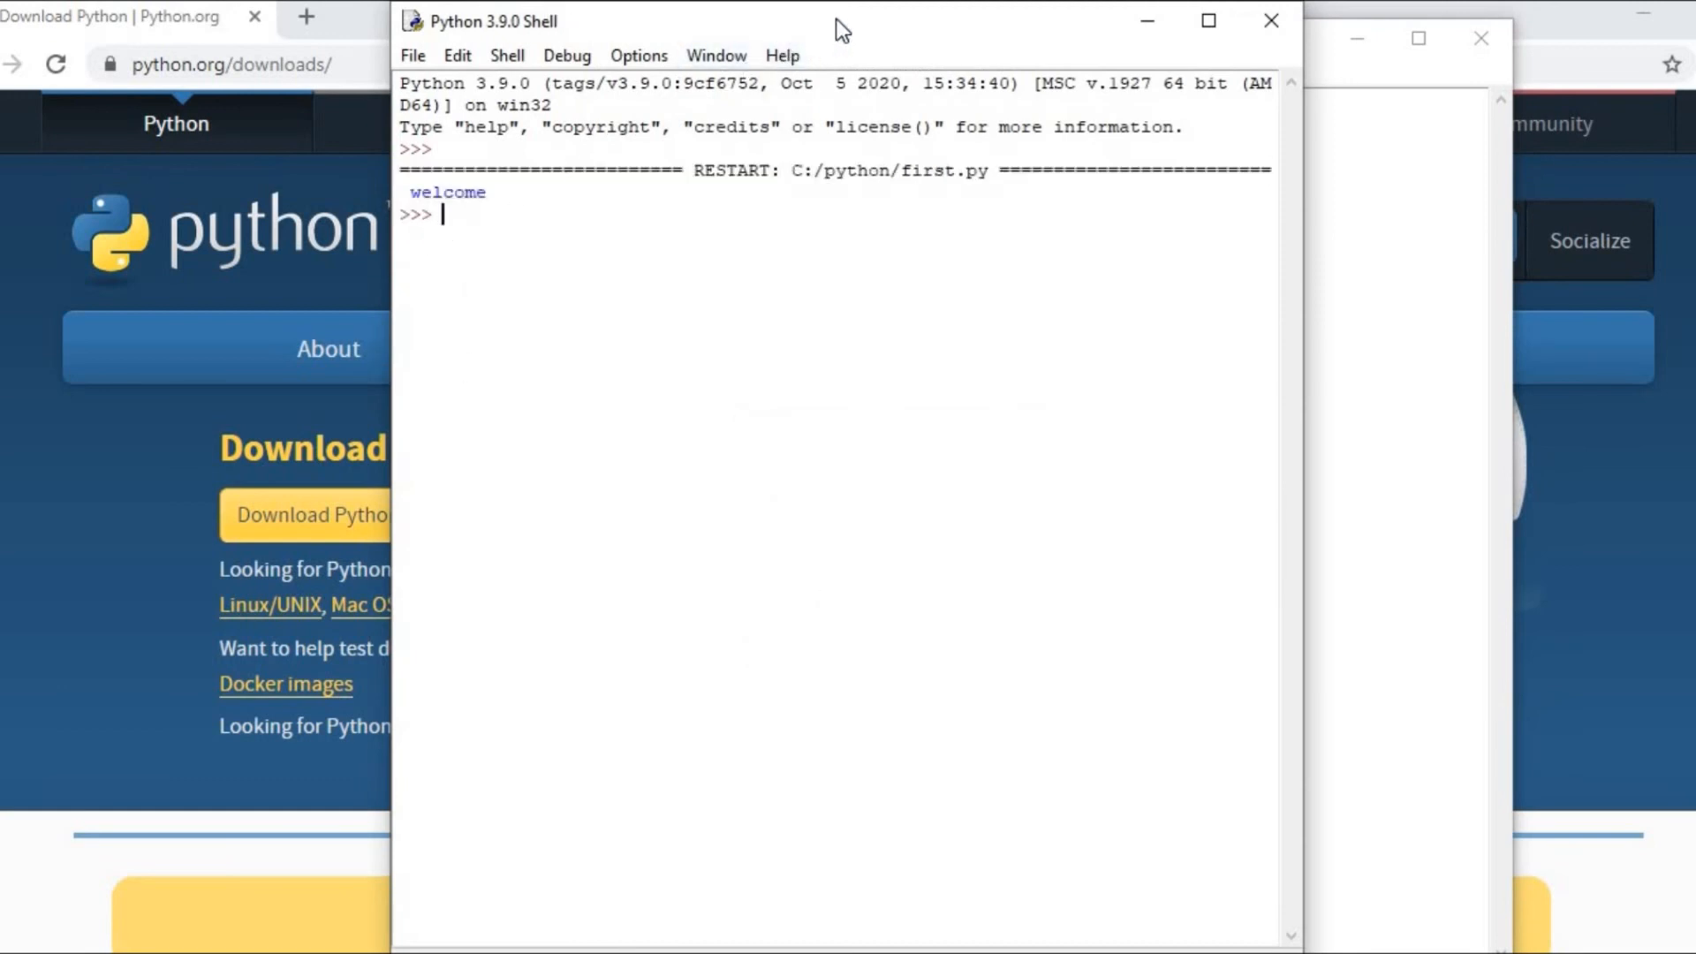
pyautogui.moveTo(841, 21); pyautogui.dragTo(594, 65)
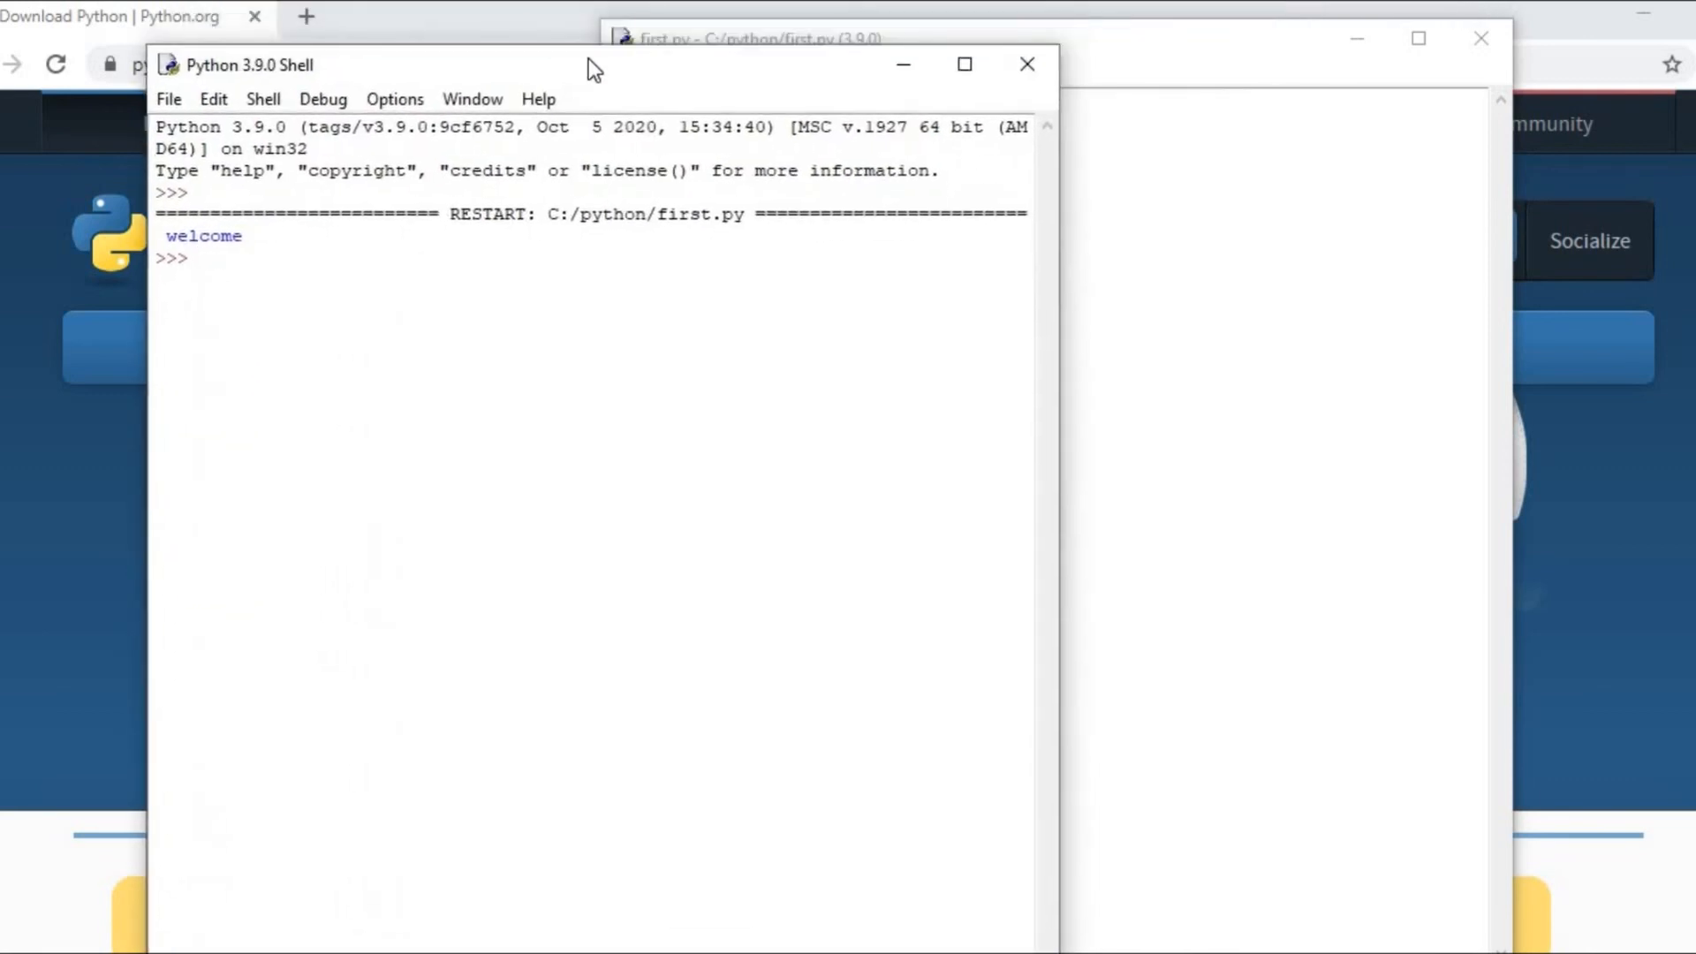
pyautogui.moveTo(590, 64); pyautogui.dragTo(590, 41)
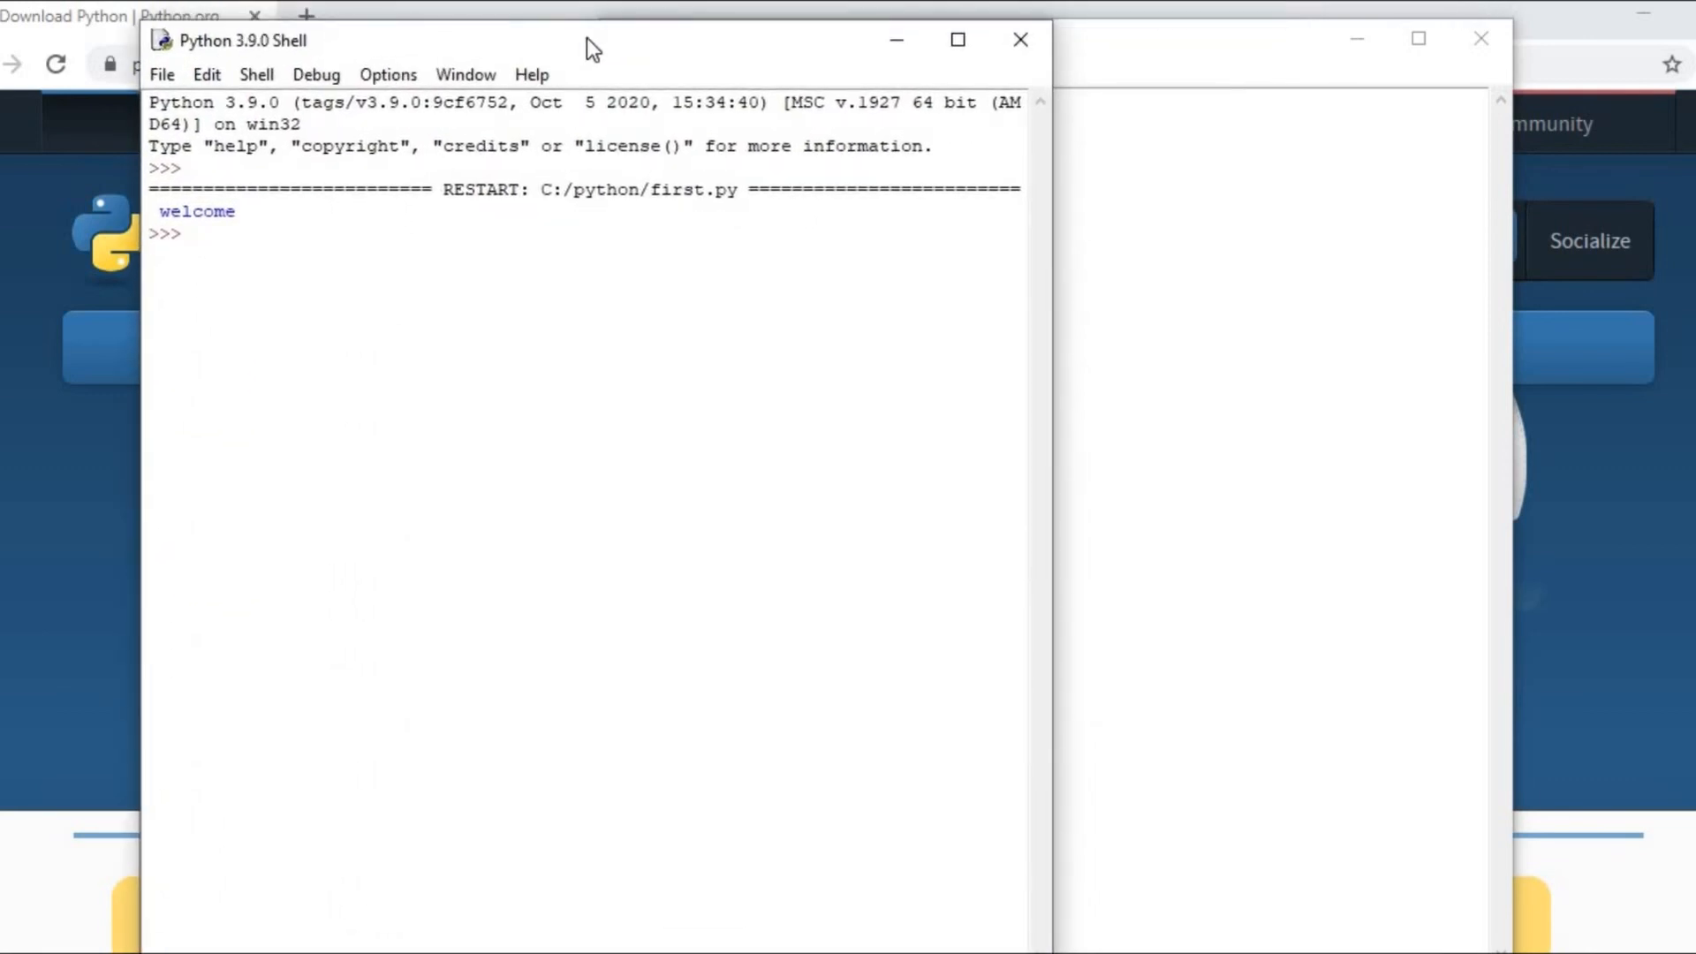